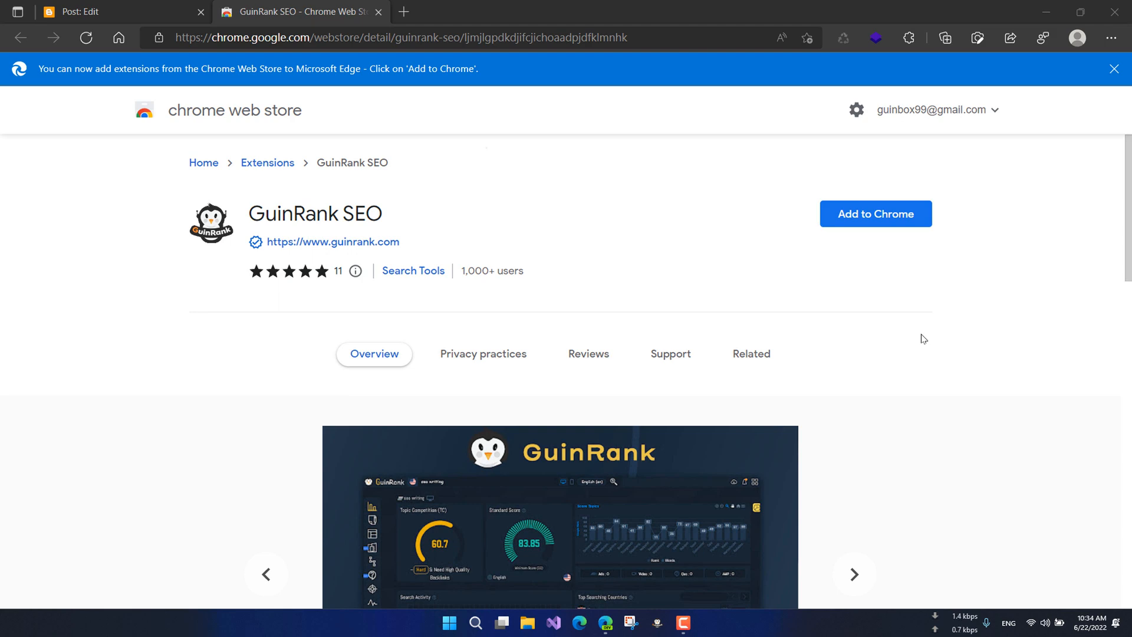
{"action": "mouse_move", "coordinate": [1024, 342]}
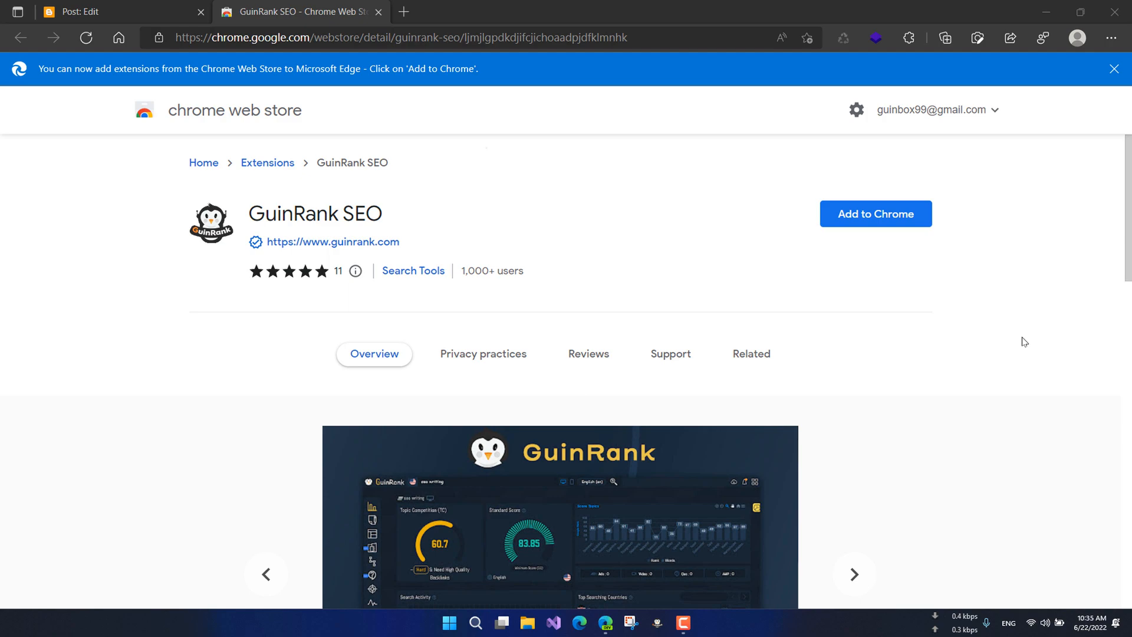
Open guinrank.com from the store listing and scroll to the Install Extension Now section.
{"action": "left_click", "coordinate": [324, 241]}
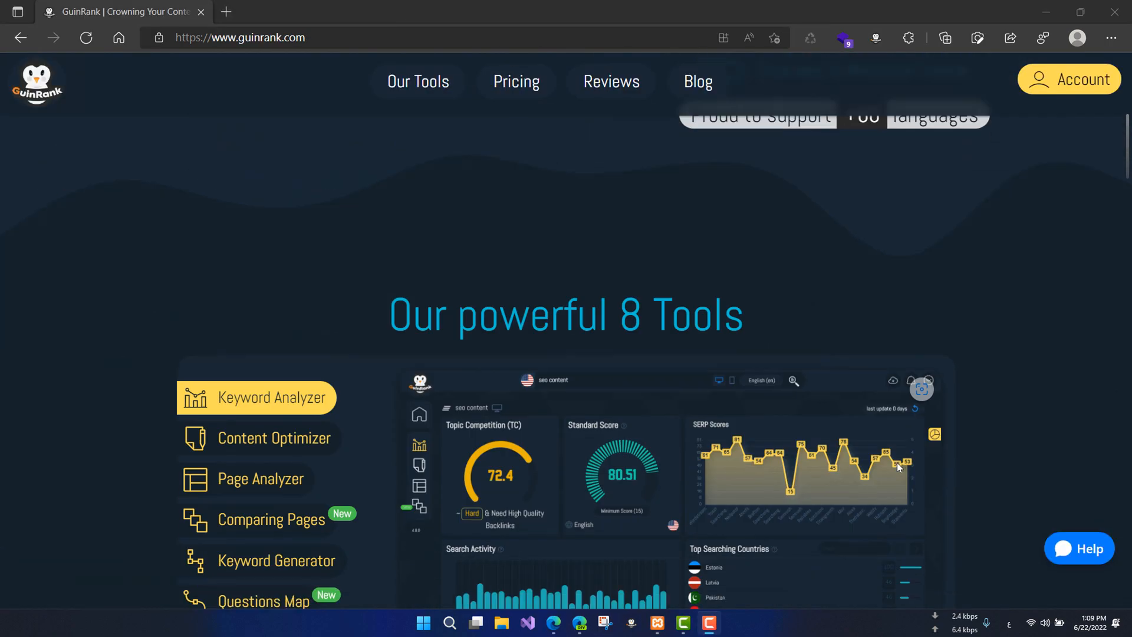
{"action": "scroll", "scroll_direction": "down", "scroll_amount": 3}
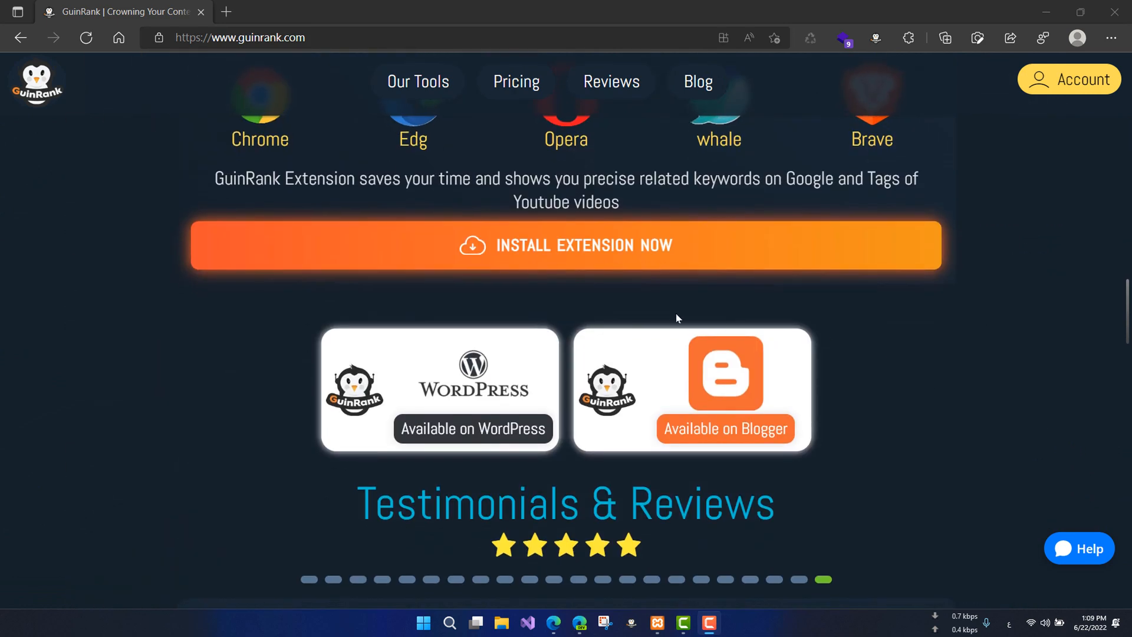
{"action": "mouse_move", "coordinate": [583, 254]}
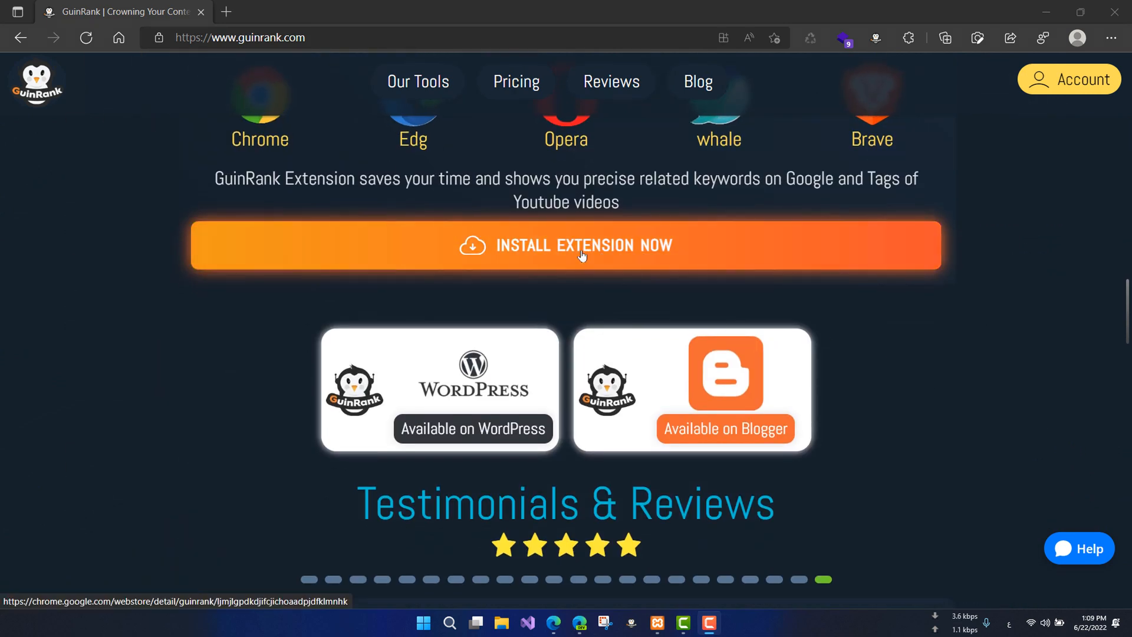
Install the GuinRank SEO extension from its Chrome Web Store listing and confirm adding it.
{"action": "left_click", "coordinate": [566, 245]}
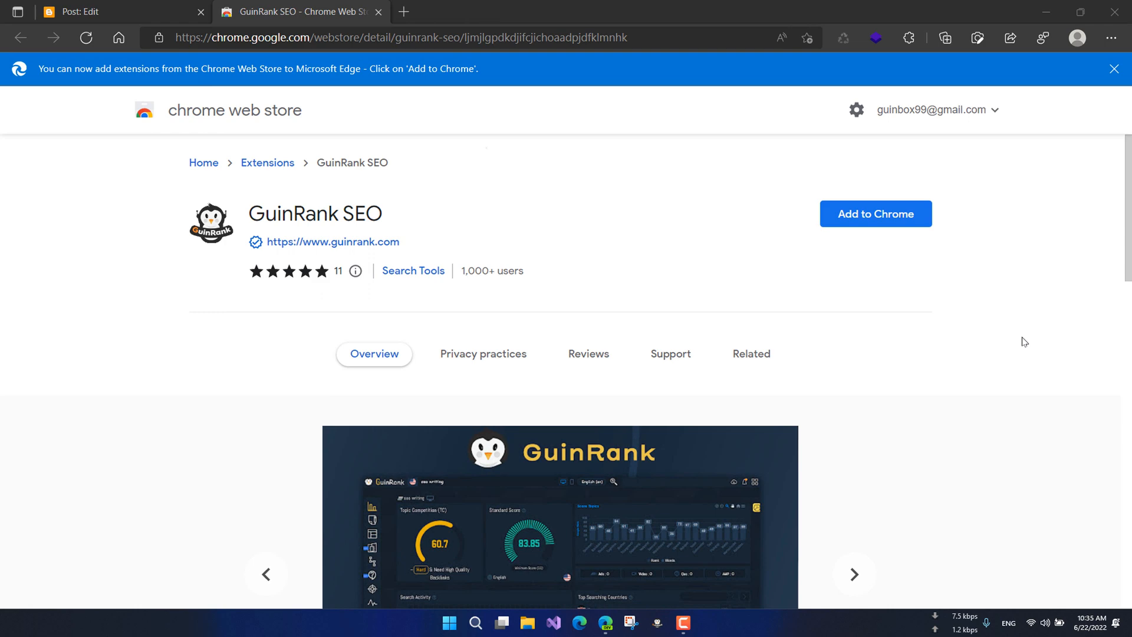
{"action": "mouse_move", "coordinate": [867, 208]}
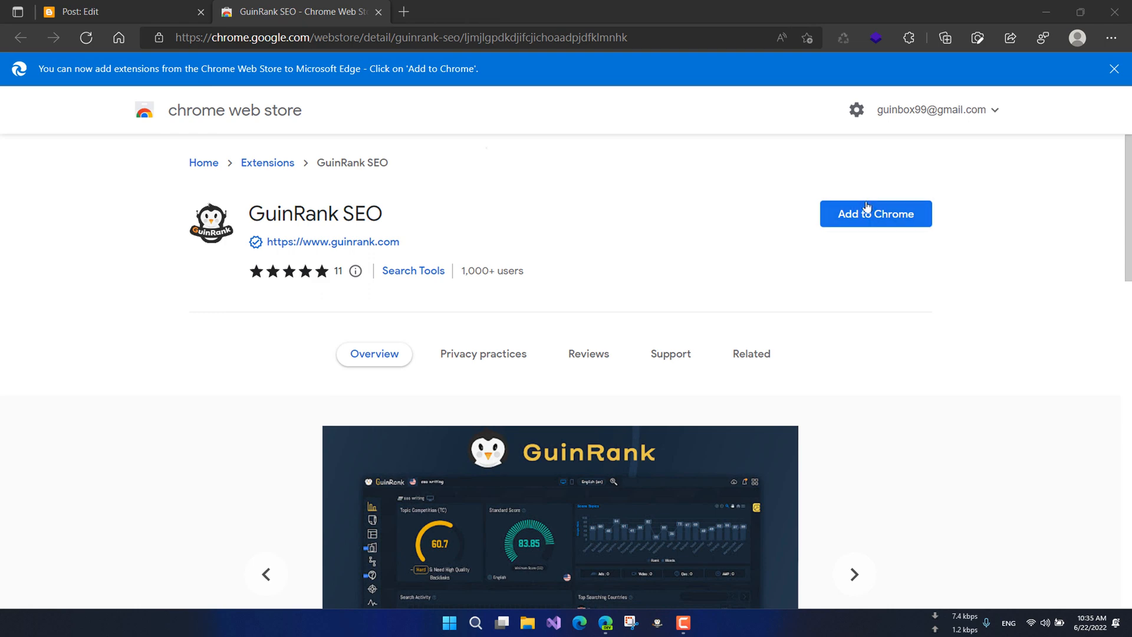
{"action": "left_click", "coordinate": [875, 212]}
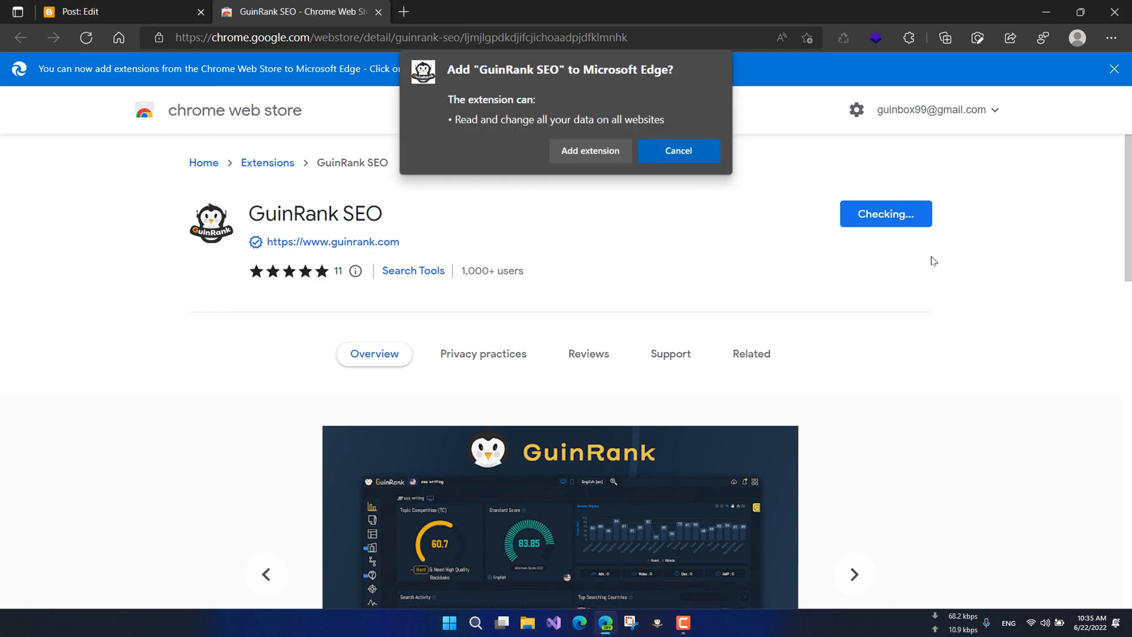
{"action": "mouse_move", "coordinate": [578, 174]}
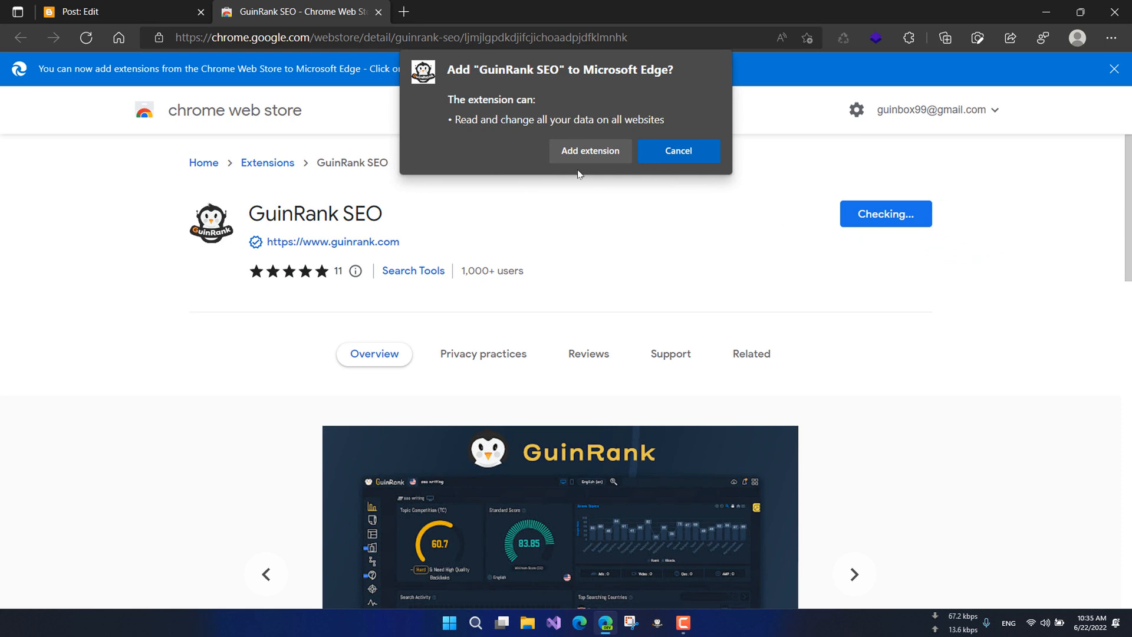
{"action": "mouse_move", "coordinate": [589, 151]}
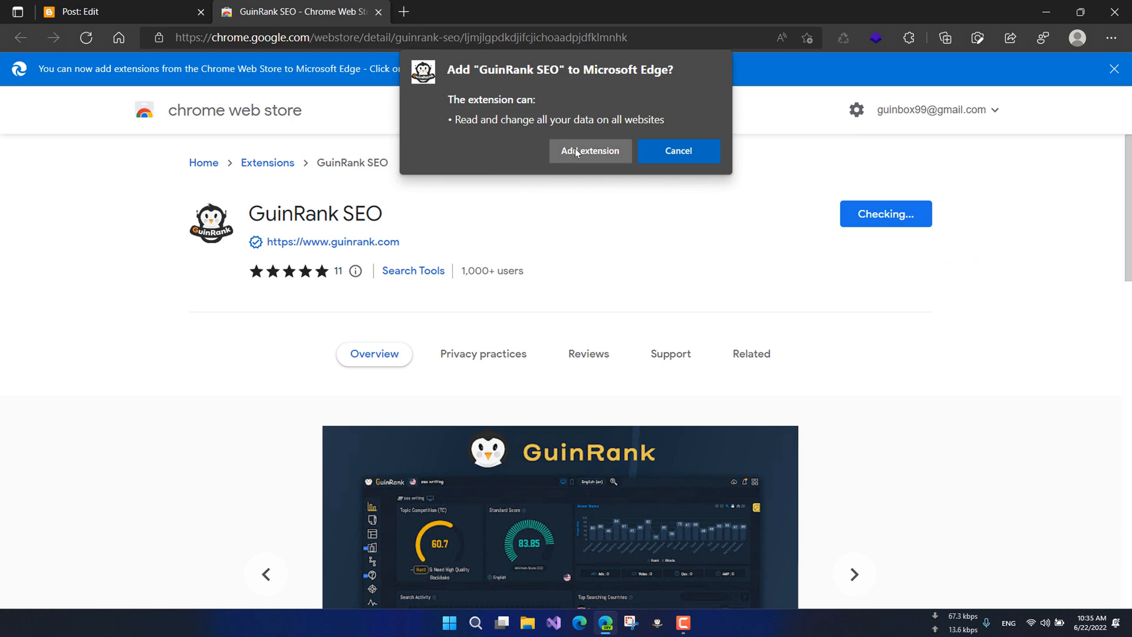
{"action": "left_click", "coordinate": [677, 151]}
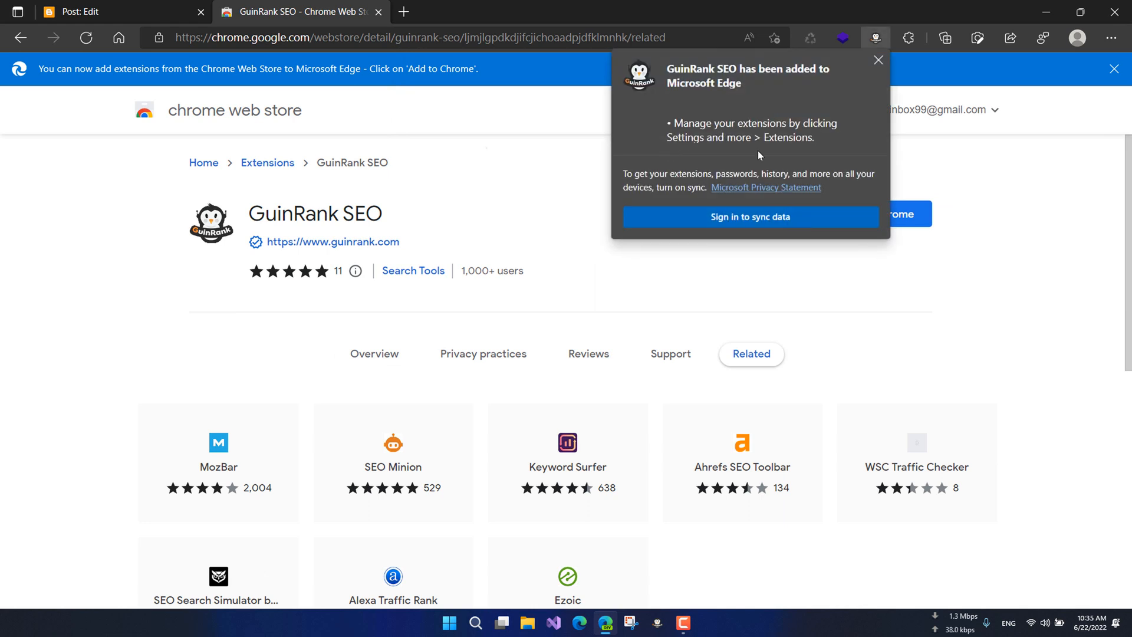
{"action": "mouse_move", "coordinate": [873, 73]}
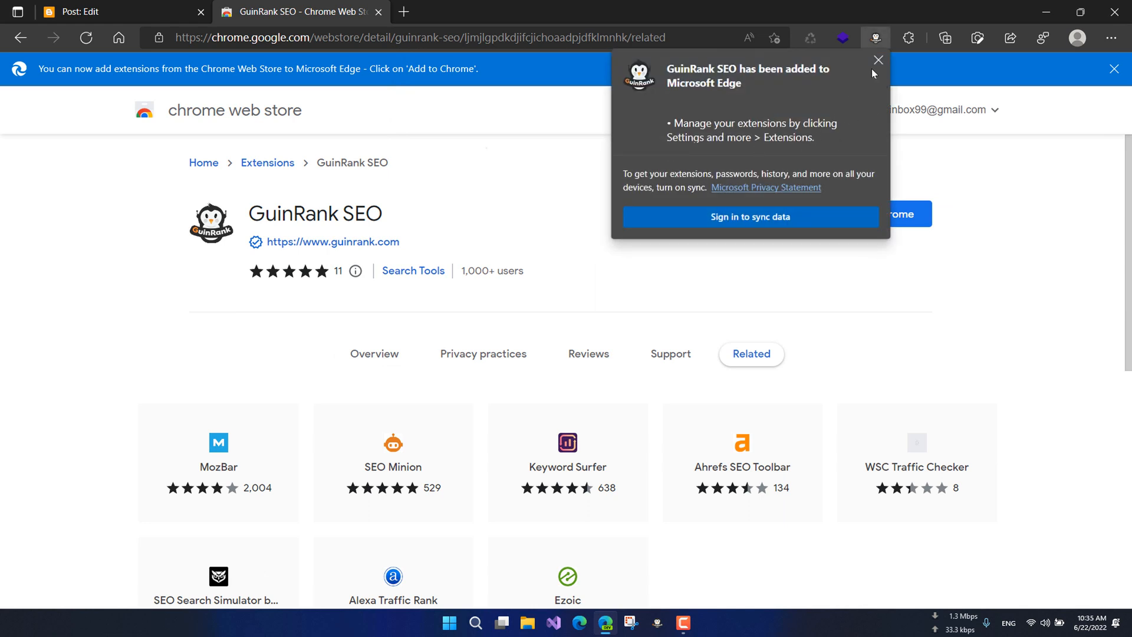
Pin GuinRank SEO to the toolbar, view its management page, and search Google for 'seo'.
{"action": "left_click", "coordinate": [878, 60]}
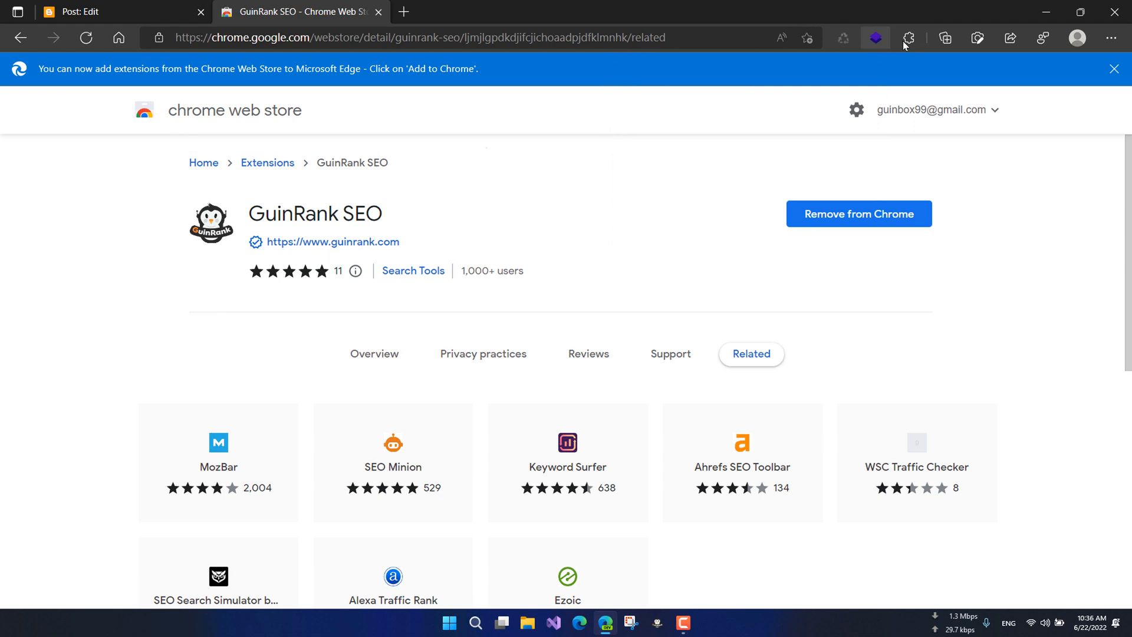
{"action": "left_click", "coordinate": [908, 38]}
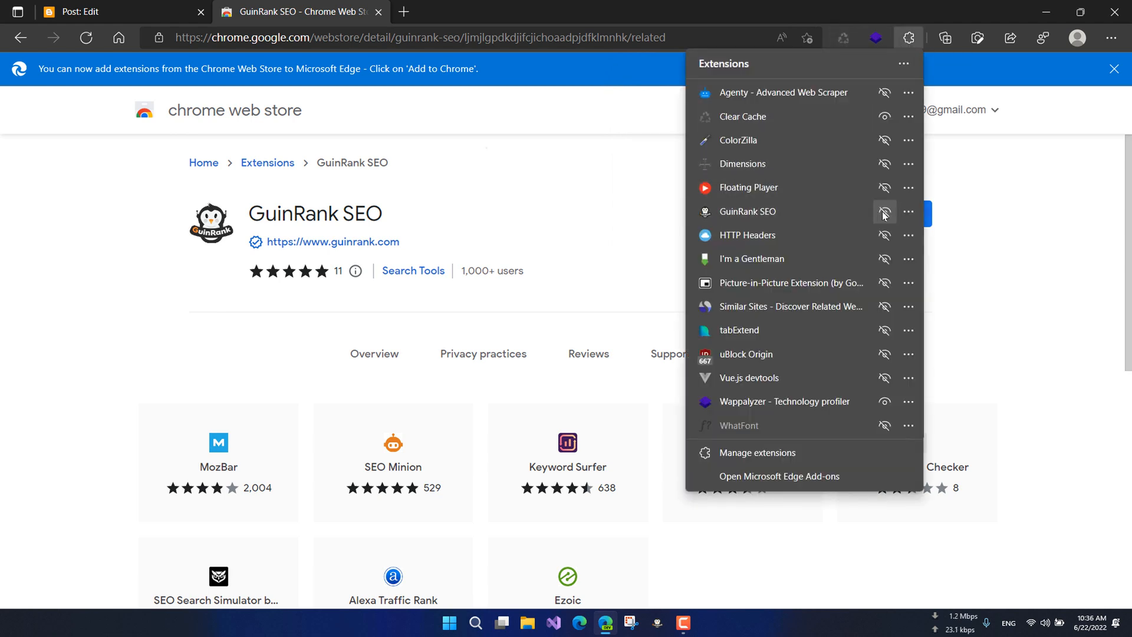
{"action": "left_click", "coordinate": [908, 212]}
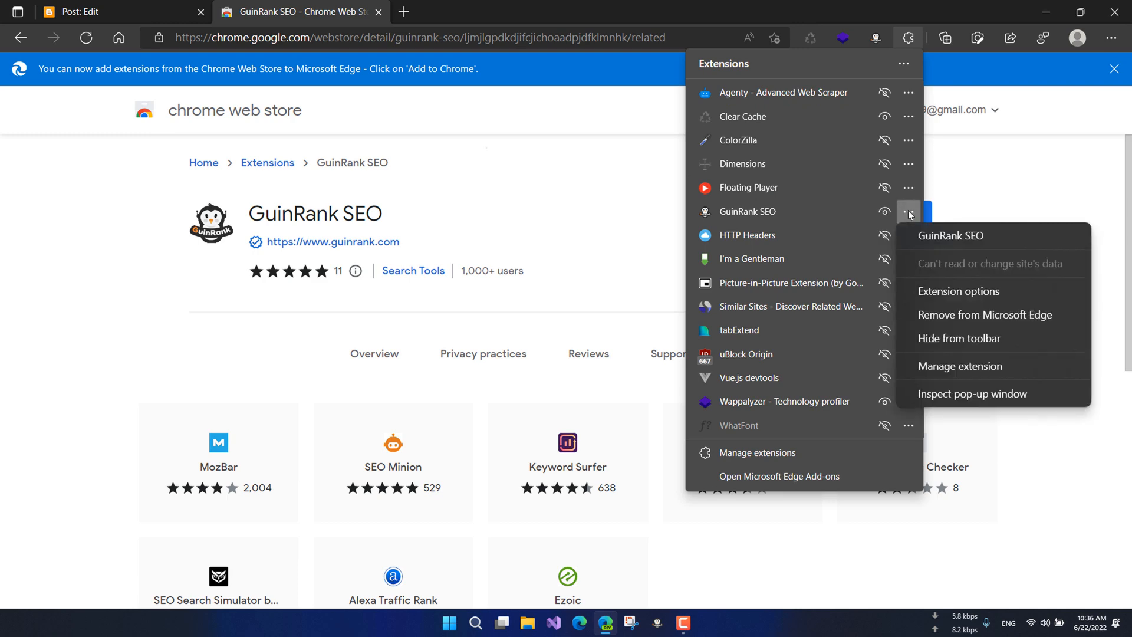
{"action": "mouse_move", "coordinate": [959, 367]}
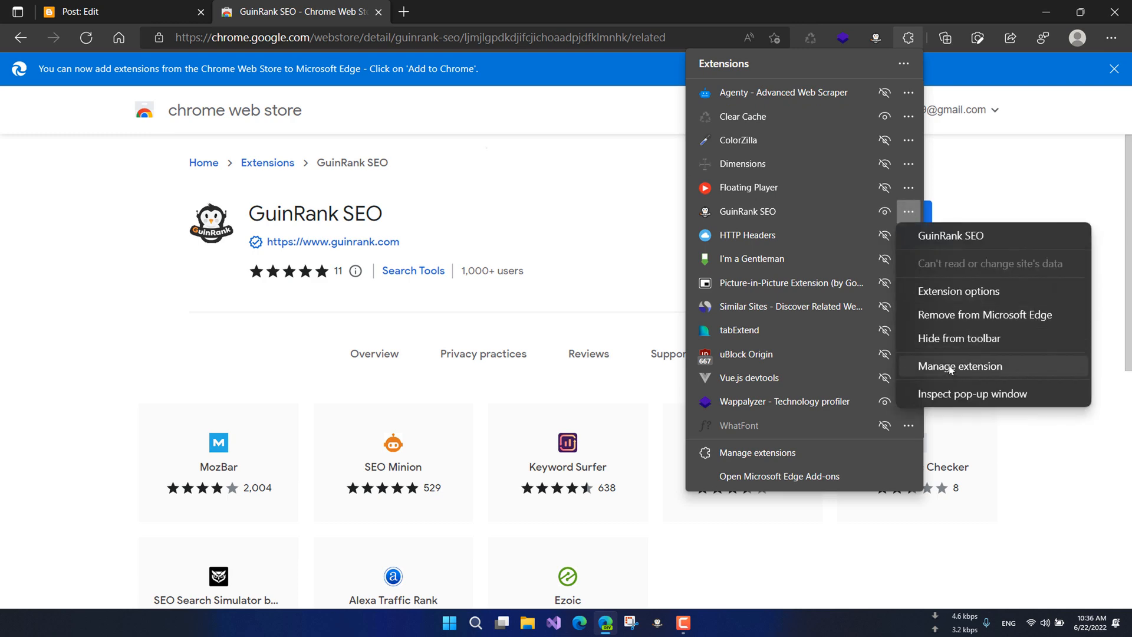
{"action": "left_click", "coordinate": [959, 367]}
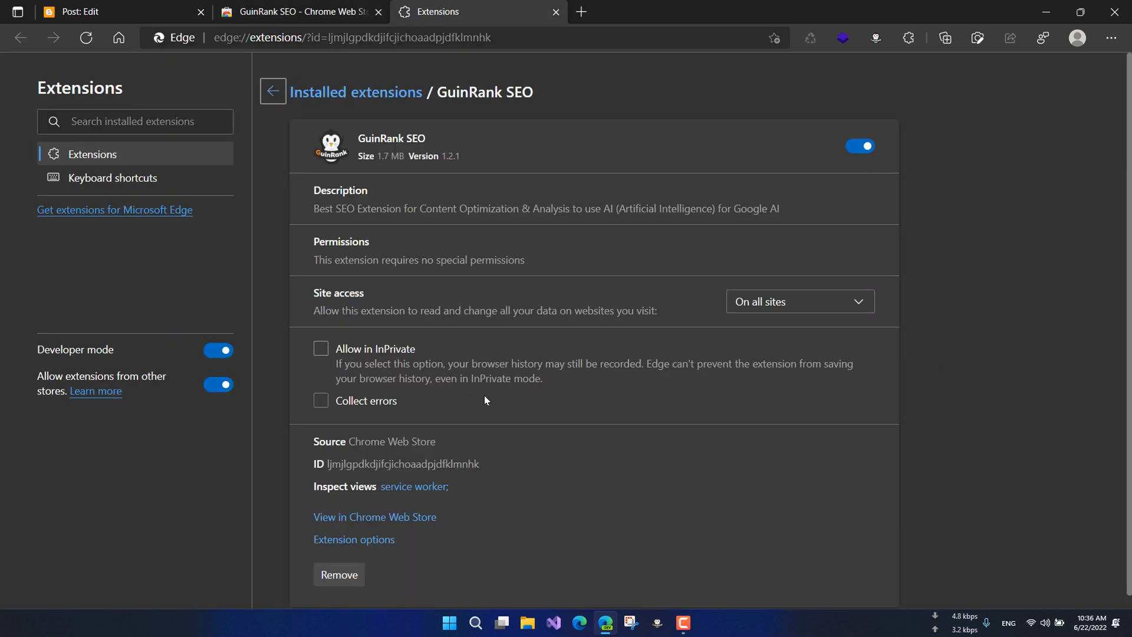
{"action": "left_click", "coordinate": [321, 348]}
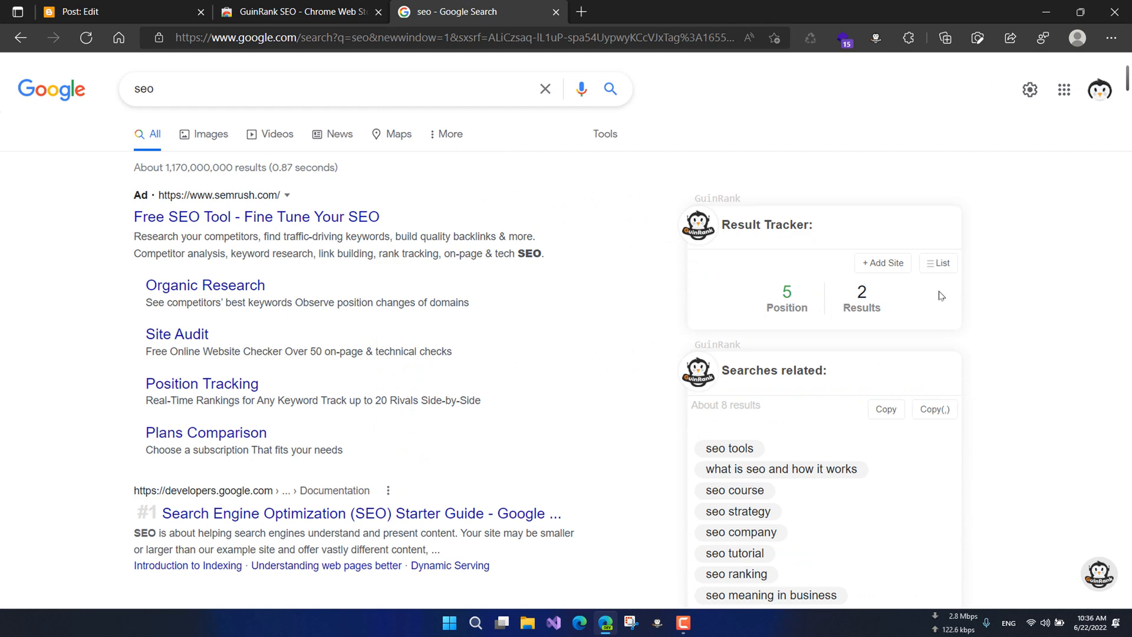
Follow guinrank.com's Available on WordPress link and scroll the plugin page.
{"action": "scroll", "scroll_direction": "down", "scroll_amount": 3}
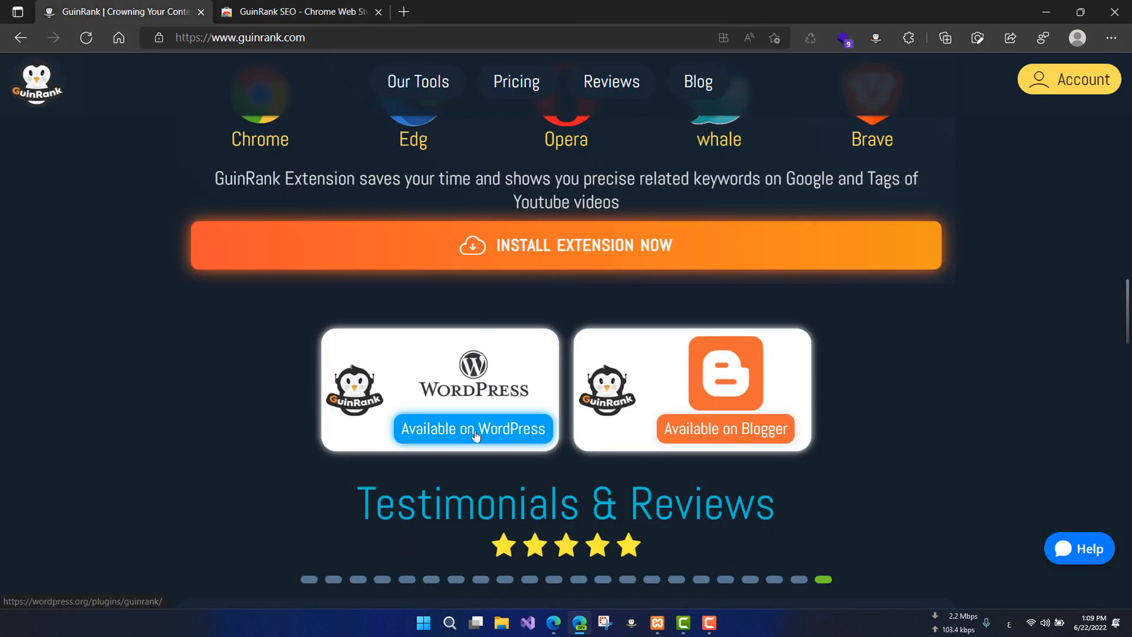
{"action": "left_click", "coordinate": [473, 429]}
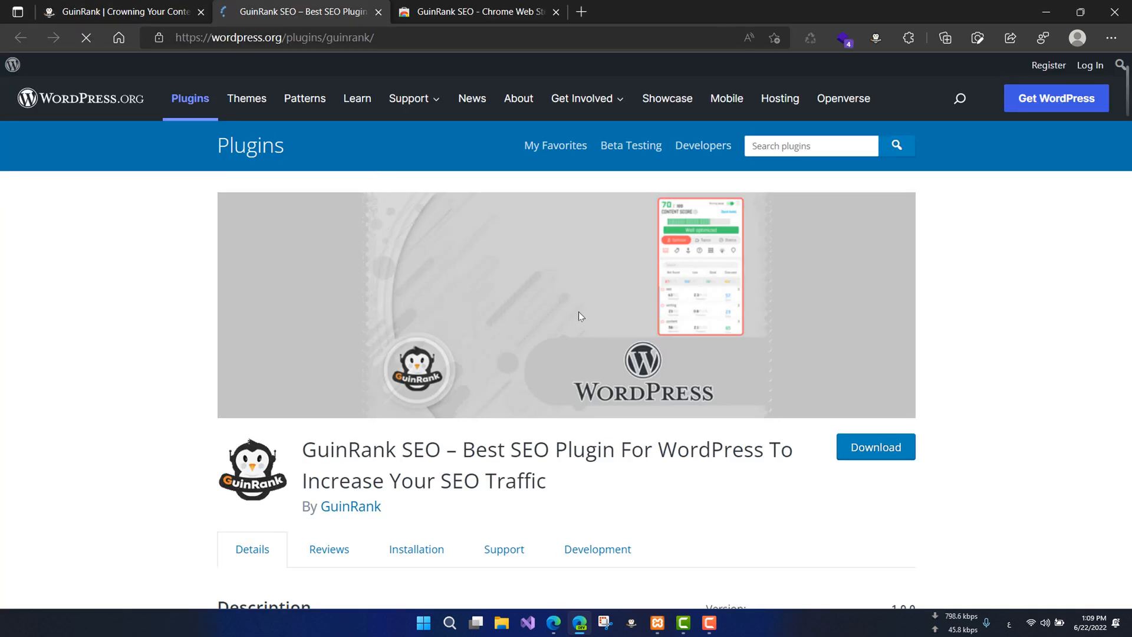
{"action": "scroll", "scroll_direction": "down", "scroll_amount": 3}
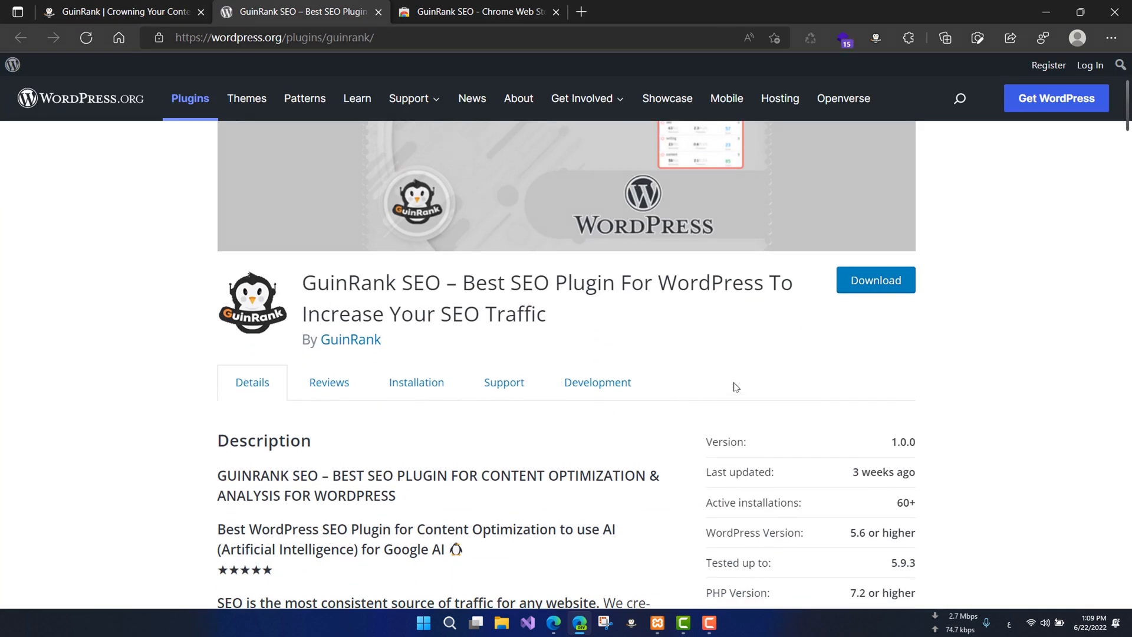
Switch to the local WordPress Dashboard tab.
{"action": "left_click", "coordinate": [115, 11]}
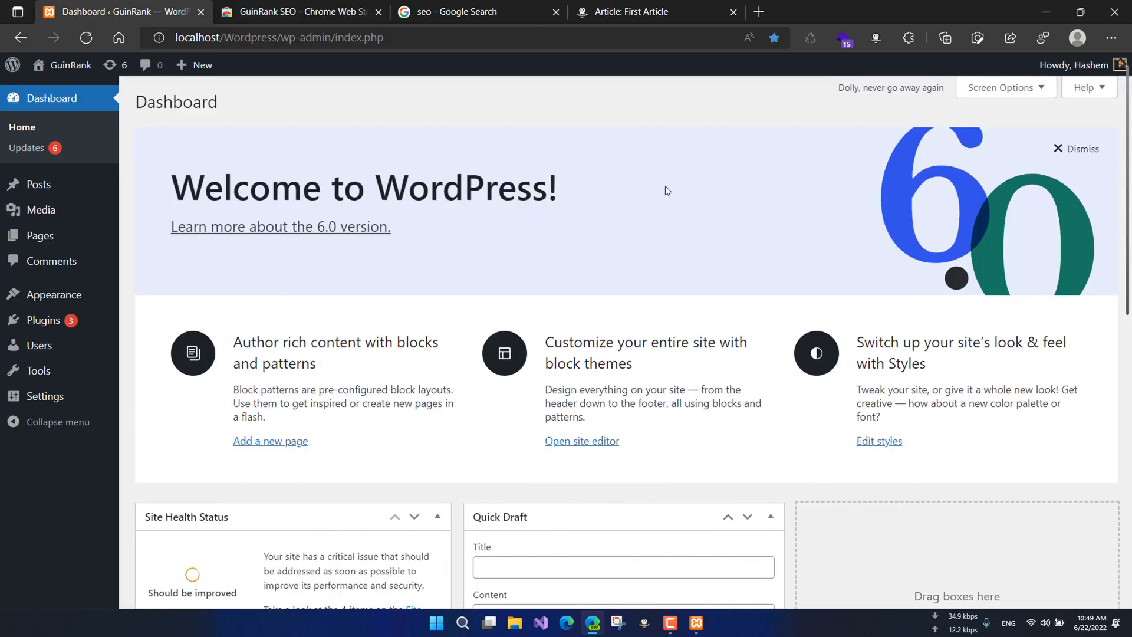
{"action": "mouse_move", "coordinate": [103, 304]}
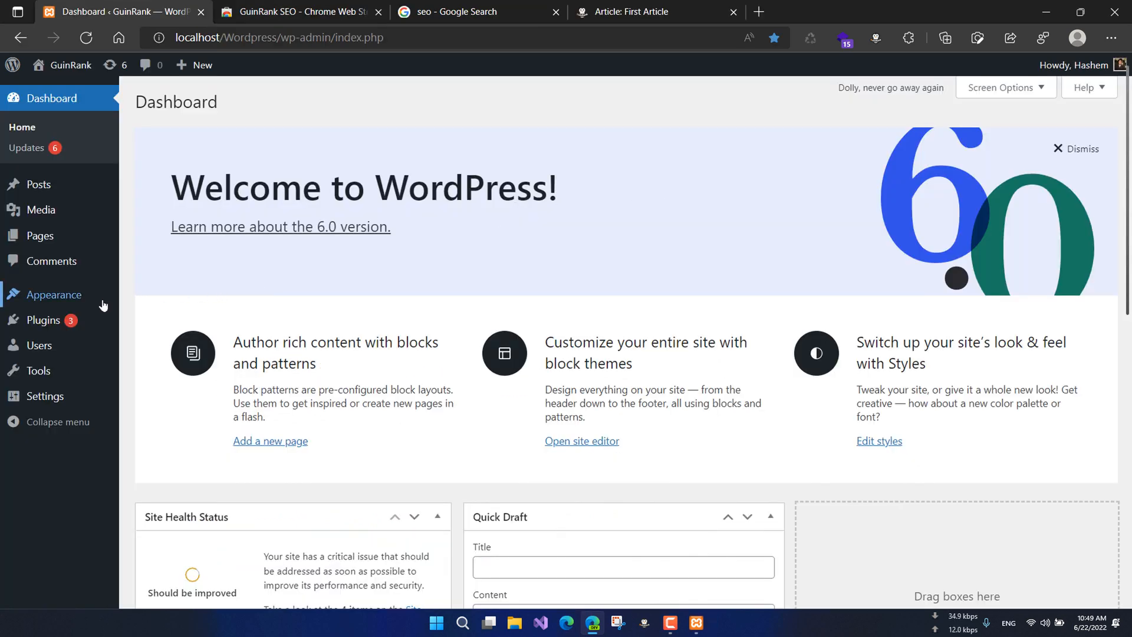
{"action": "mouse_move", "coordinate": [44, 320]}
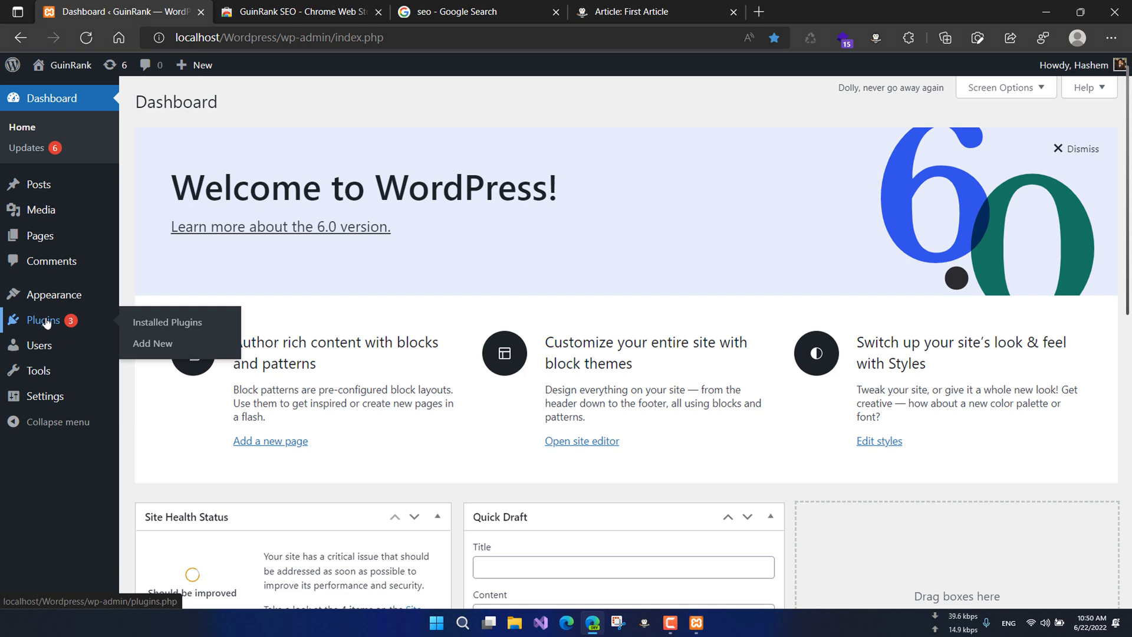
{"action": "mouse_move", "coordinate": [114, 324]}
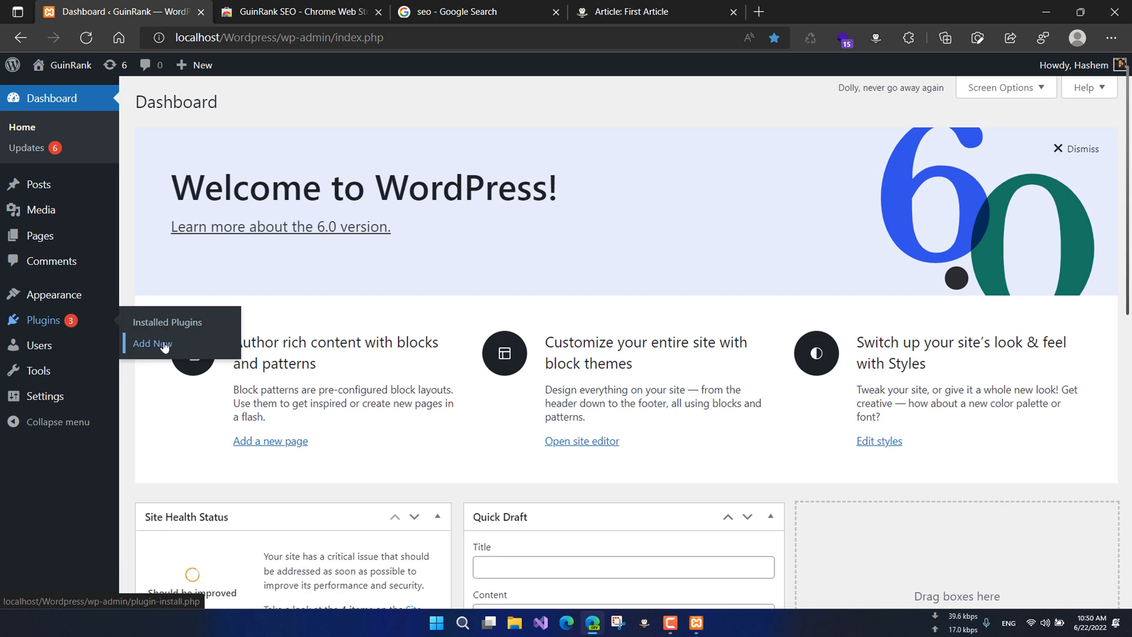
Search Plugins > Add New for 'guinrank' and install GuinRank SEO.
{"action": "left_click", "coordinate": [152, 344]}
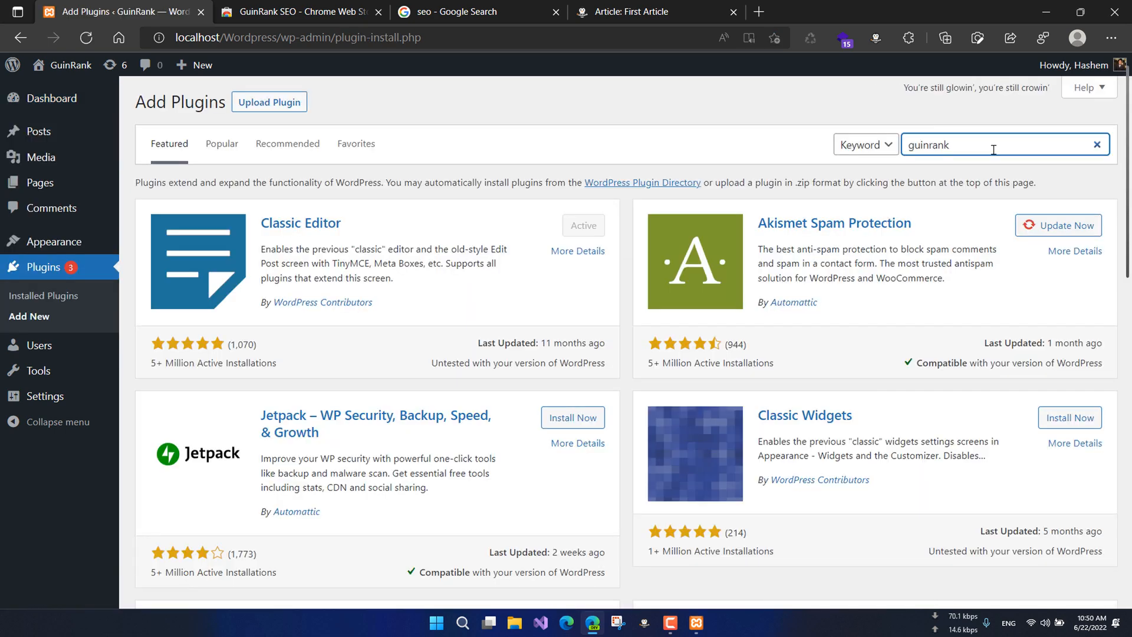
{"action": "key", "text": "Enter"}
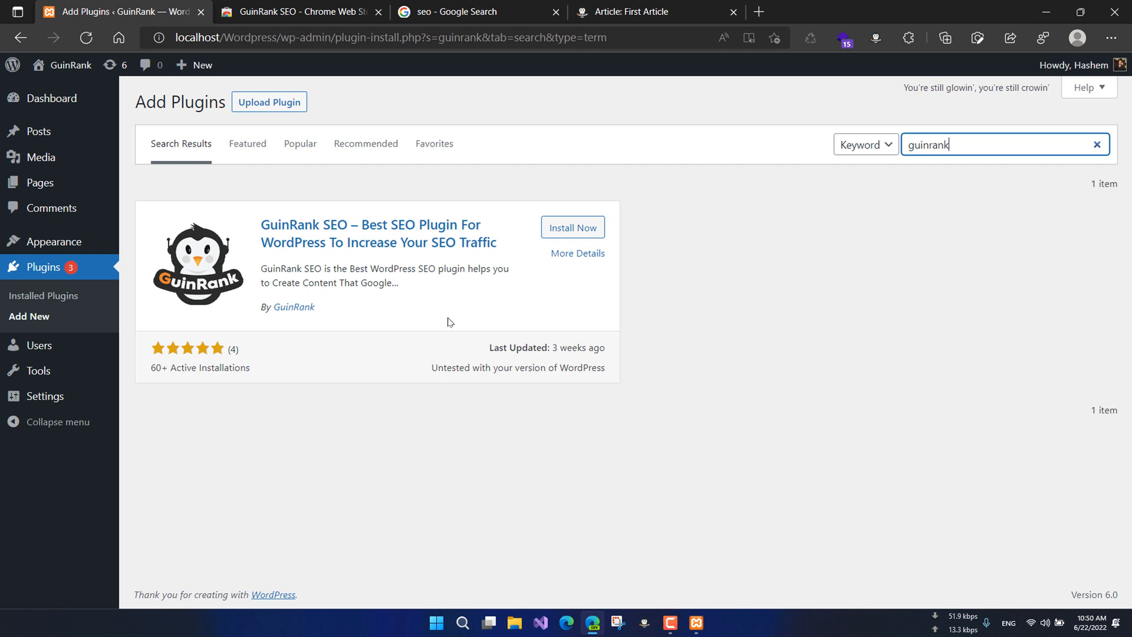
{"action": "left_click", "coordinate": [572, 228]}
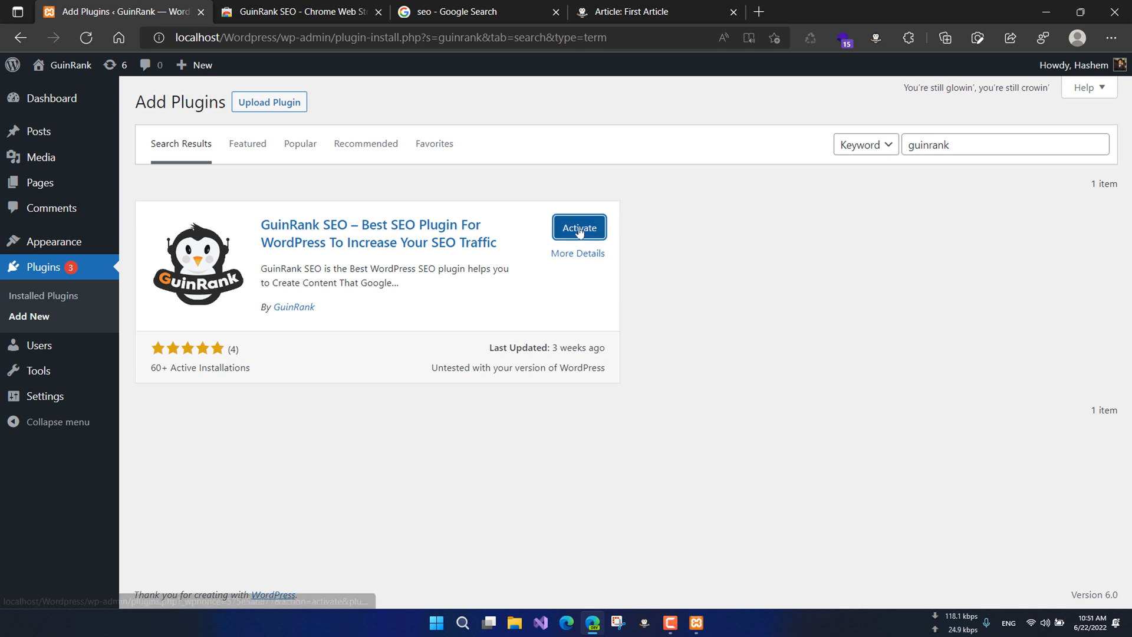
Activate the GuinRank SEO plugin.
{"action": "left_click", "coordinate": [578, 227]}
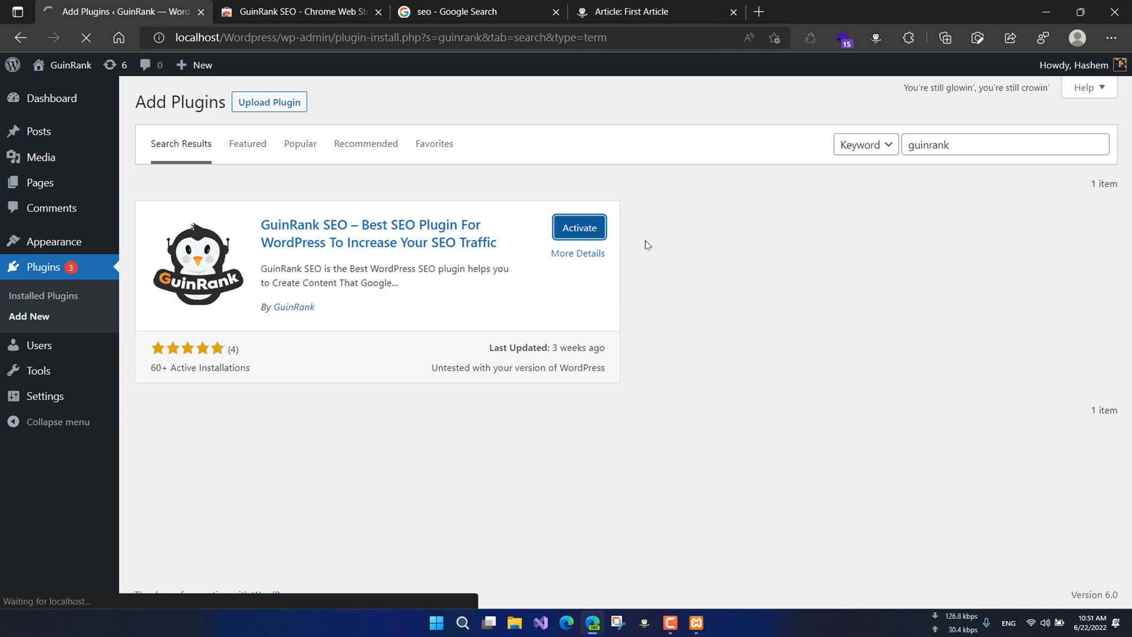
{"action": "left_click", "coordinate": [579, 227]}
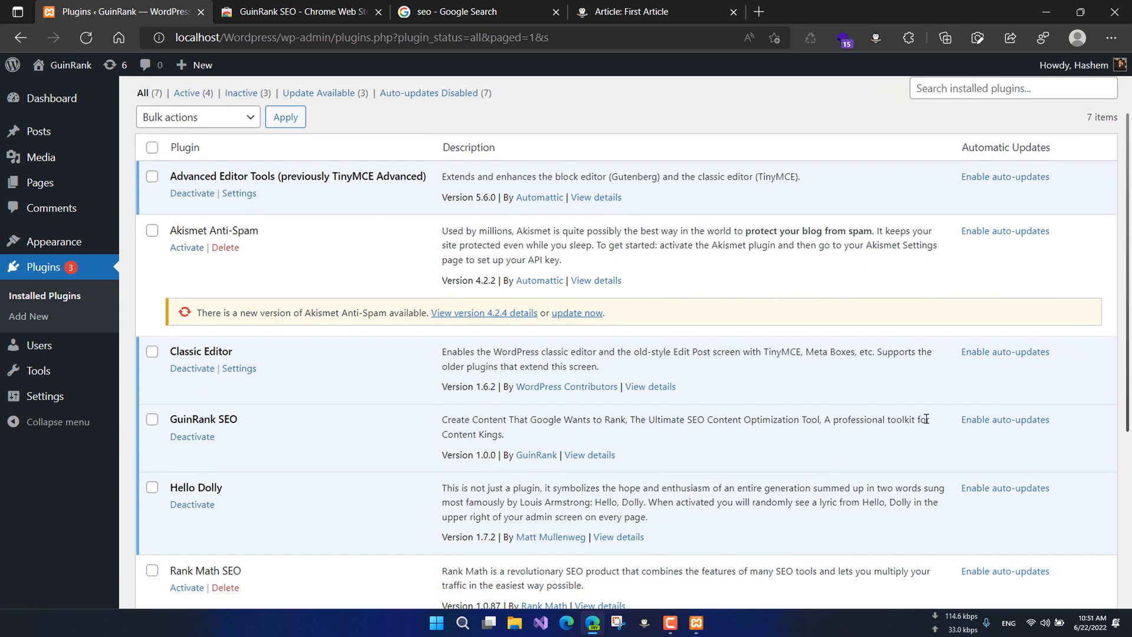
{"action": "mouse_move", "coordinate": [1003, 419]}
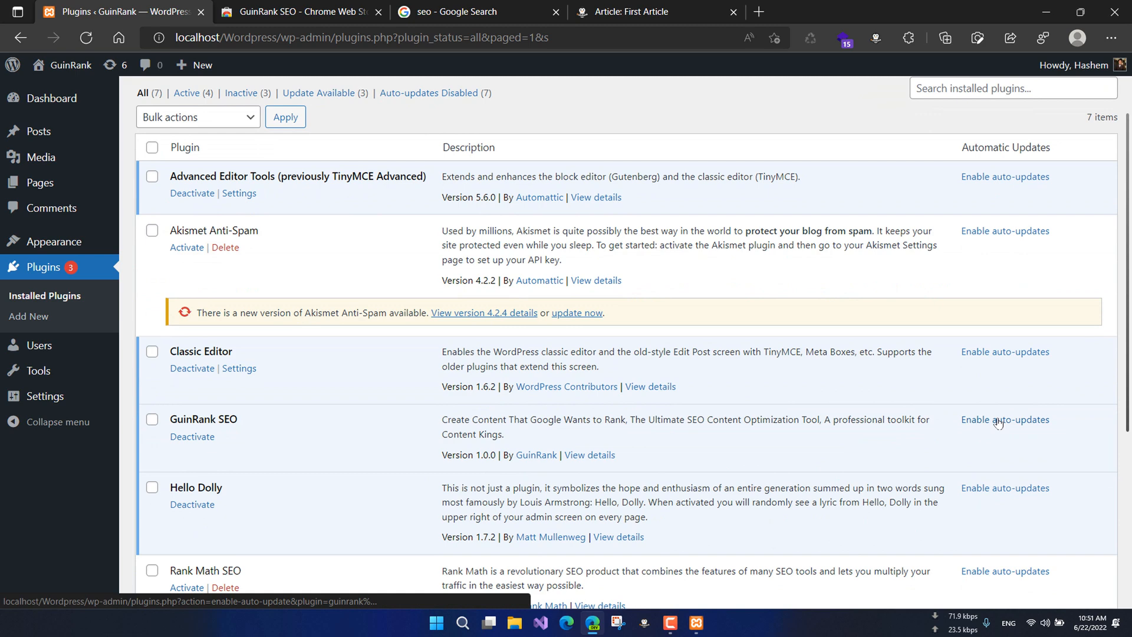
{"action": "left_click", "coordinate": [1003, 419]}
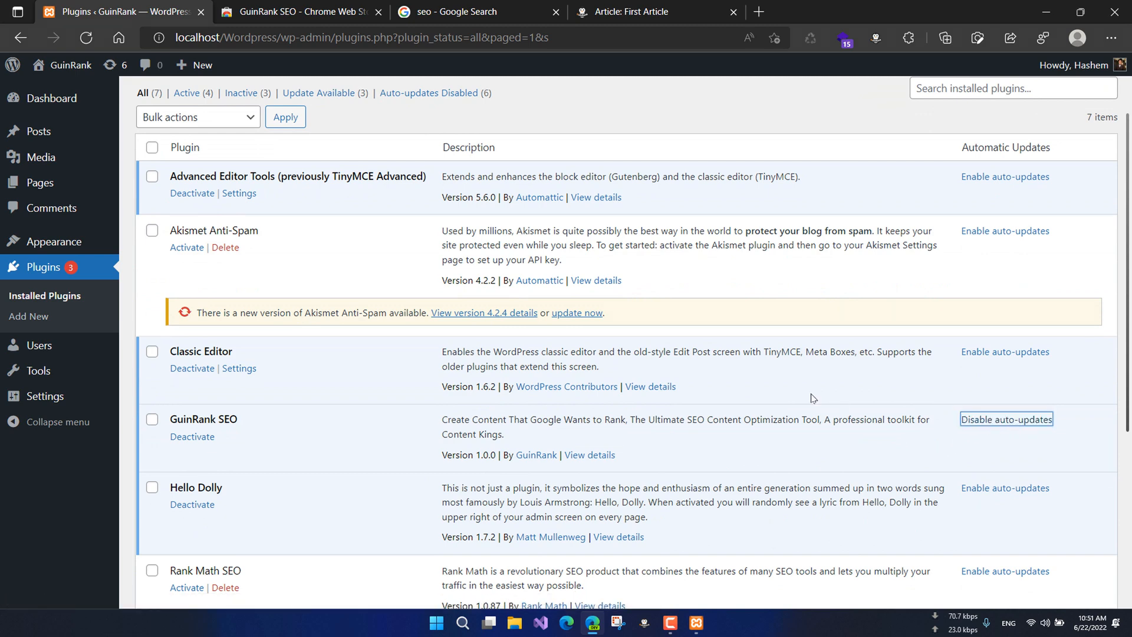
{"action": "mouse_move", "coordinate": [40, 182]}
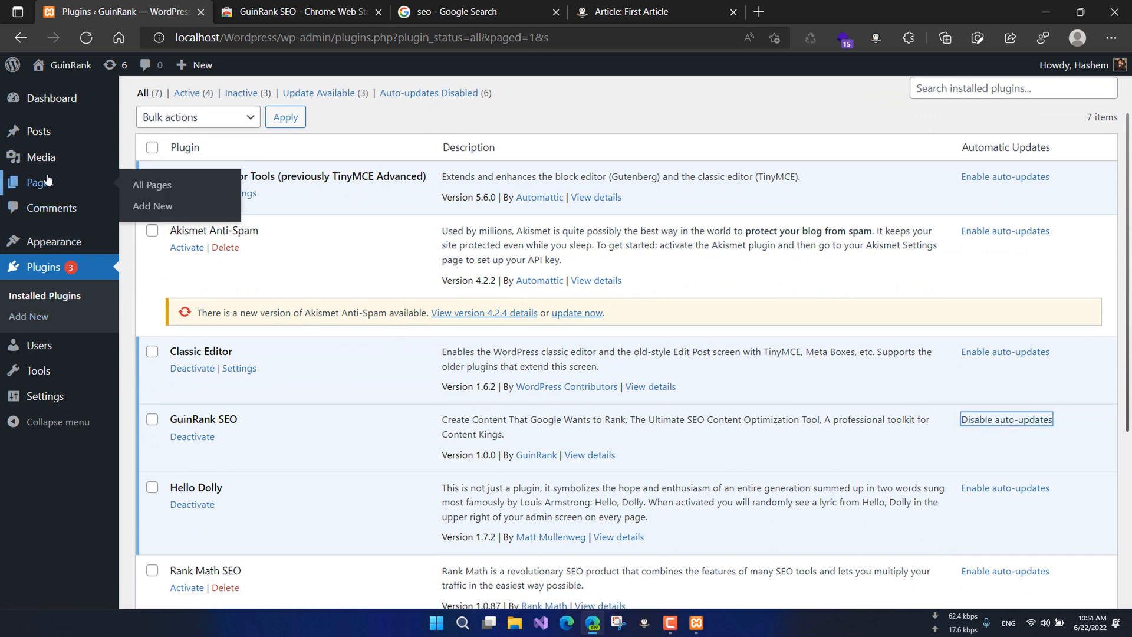
{"action": "mouse_move", "coordinate": [39, 131]}
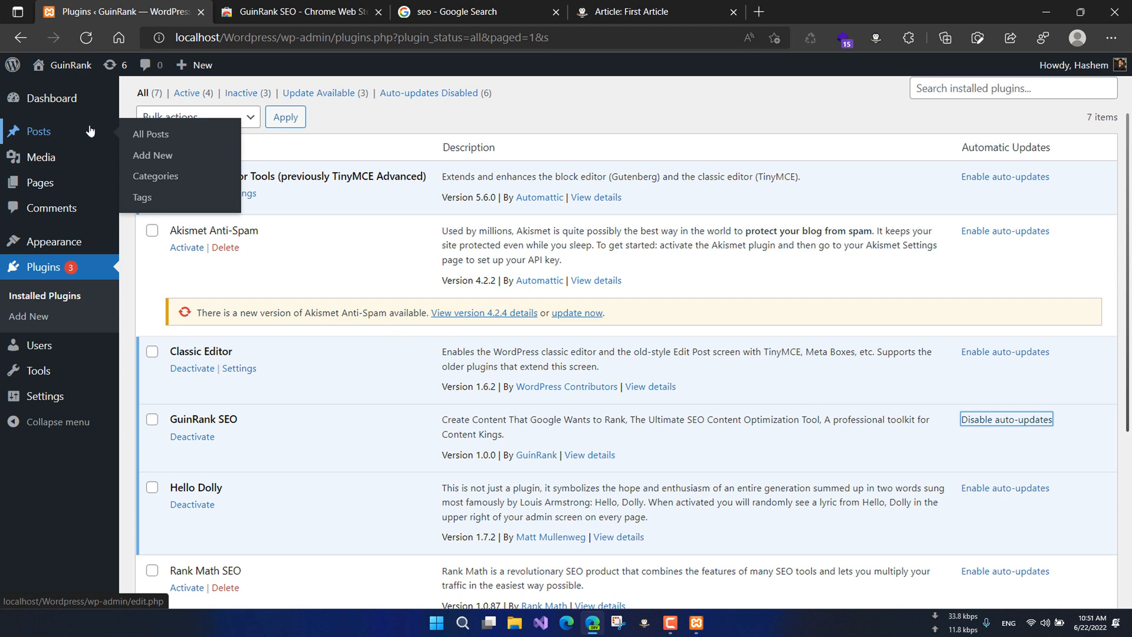
{"action": "mouse_move", "coordinate": [152, 155]}
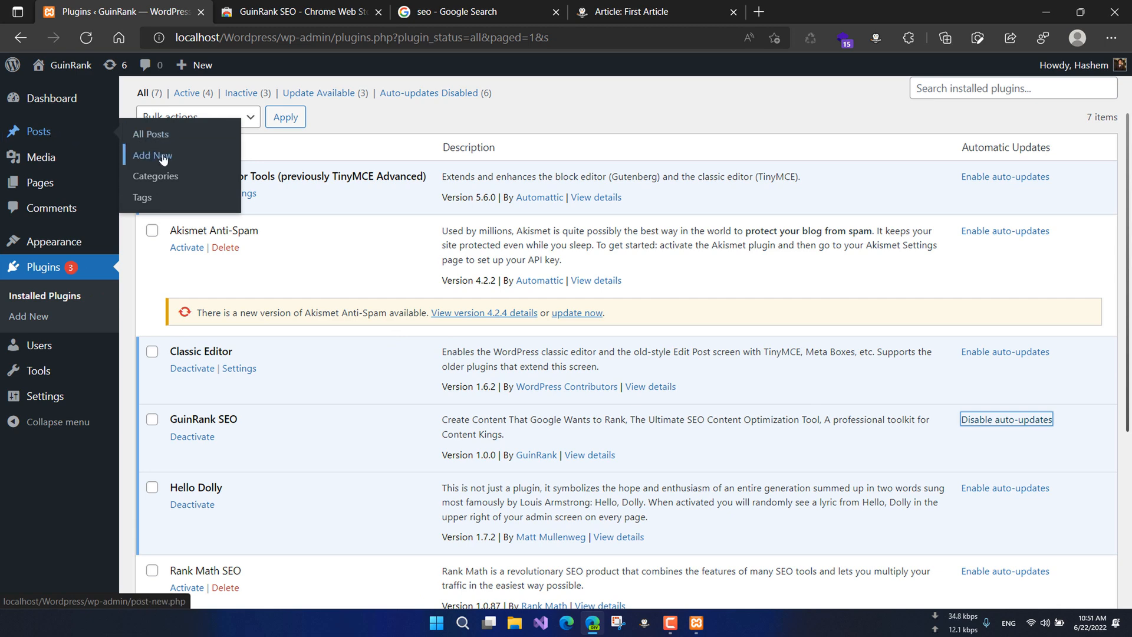
Open Posts > Add New to start a new post.
{"action": "left_click", "coordinate": [152, 155]}
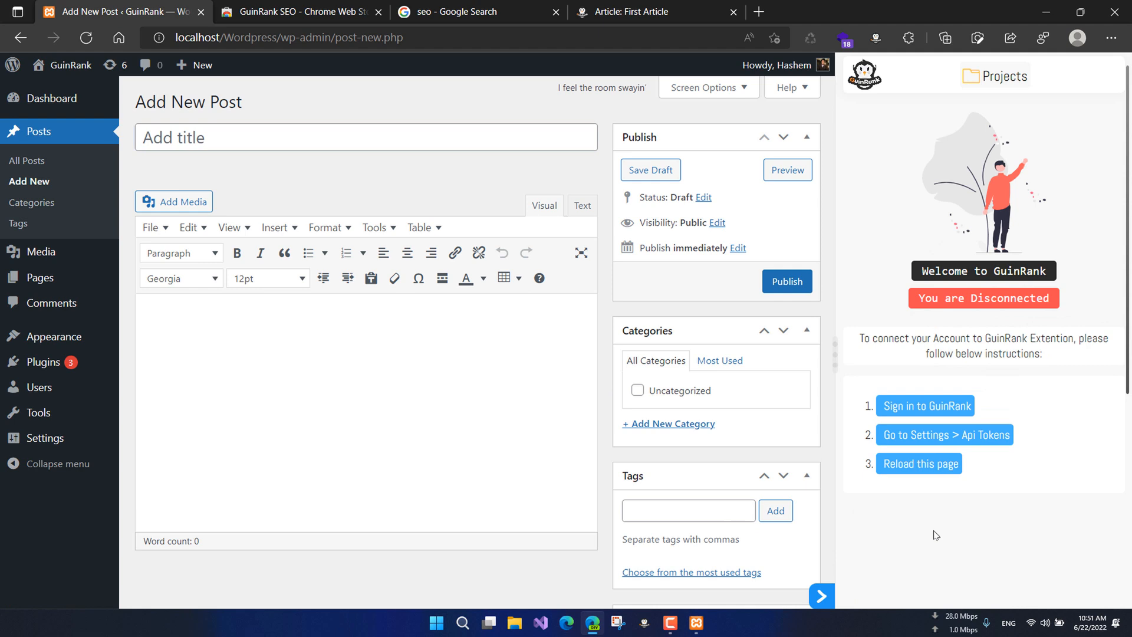
{"action": "mouse_move", "coordinate": [926, 379]}
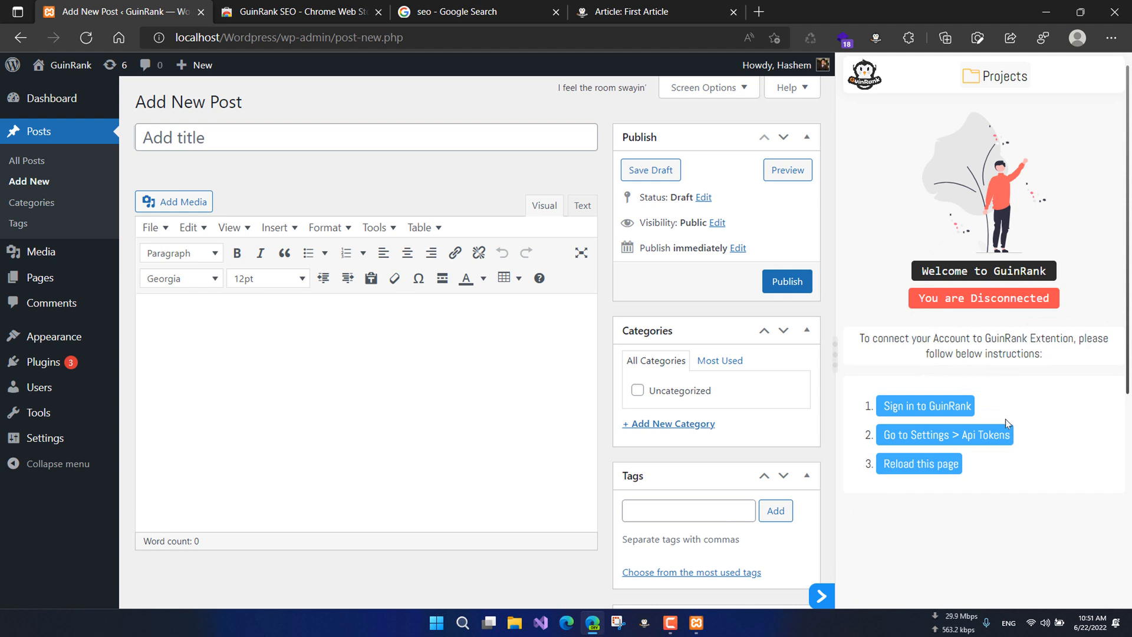
{"action": "mouse_move", "coordinate": [913, 421]}
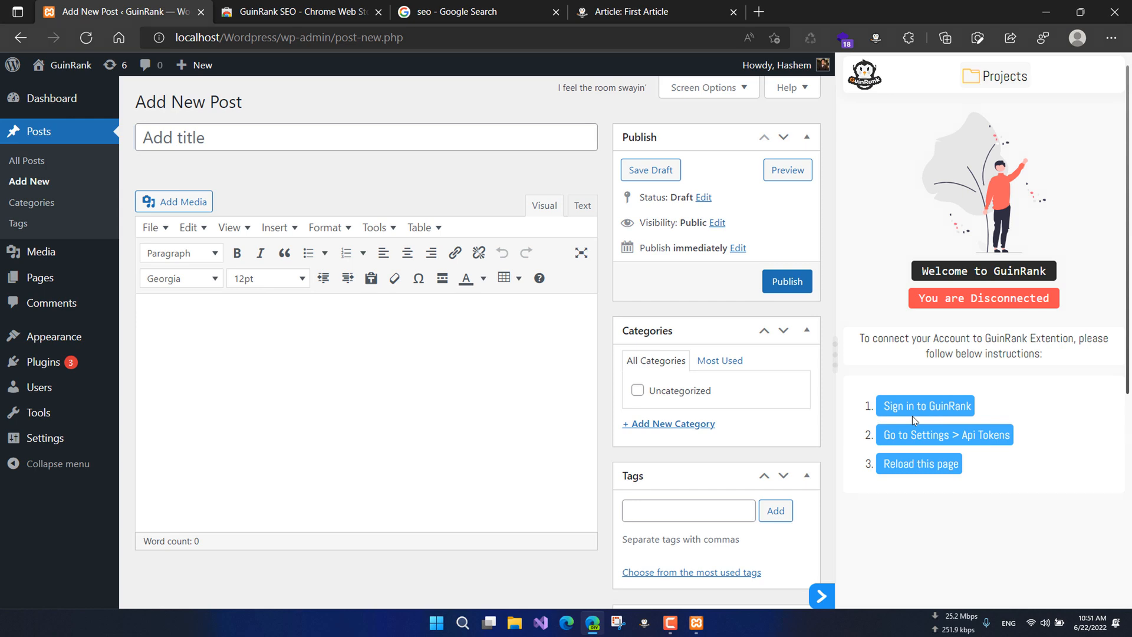
{"action": "mouse_move", "coordinate": [938, 469]}
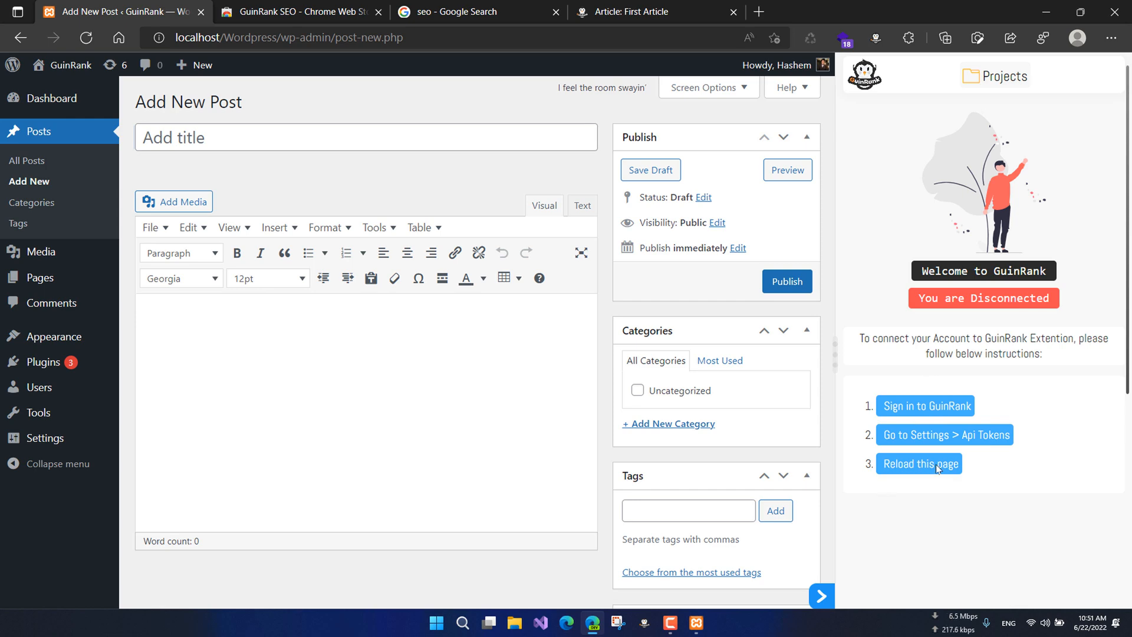
{"action": "mouse_move", "coordinate": [951, 485]}
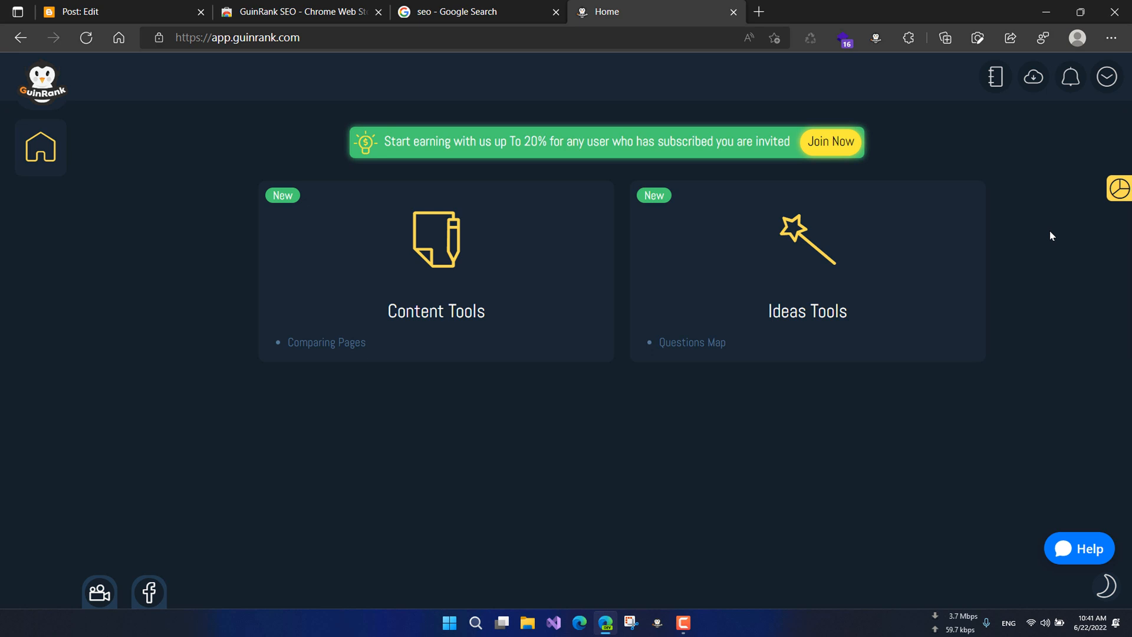
Go to Settings > API Tokens from the GuinRank account menu.
{"action": "left_click", "coordinate": [1107, 77]}
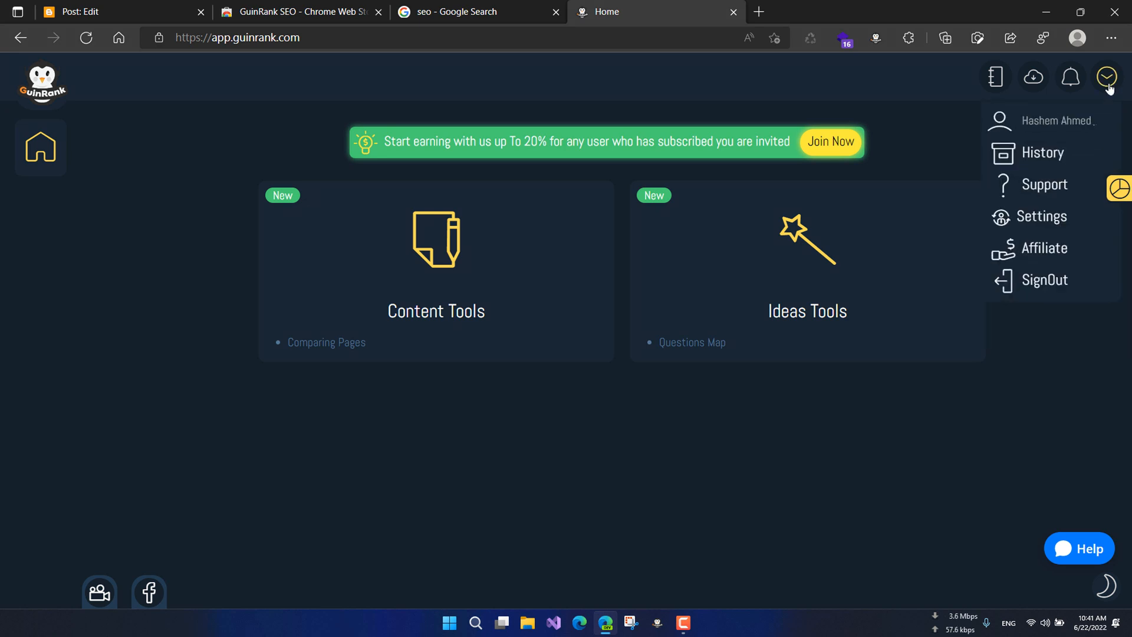
{"action": "mouse_move", "coordinate": [1044, 216]}
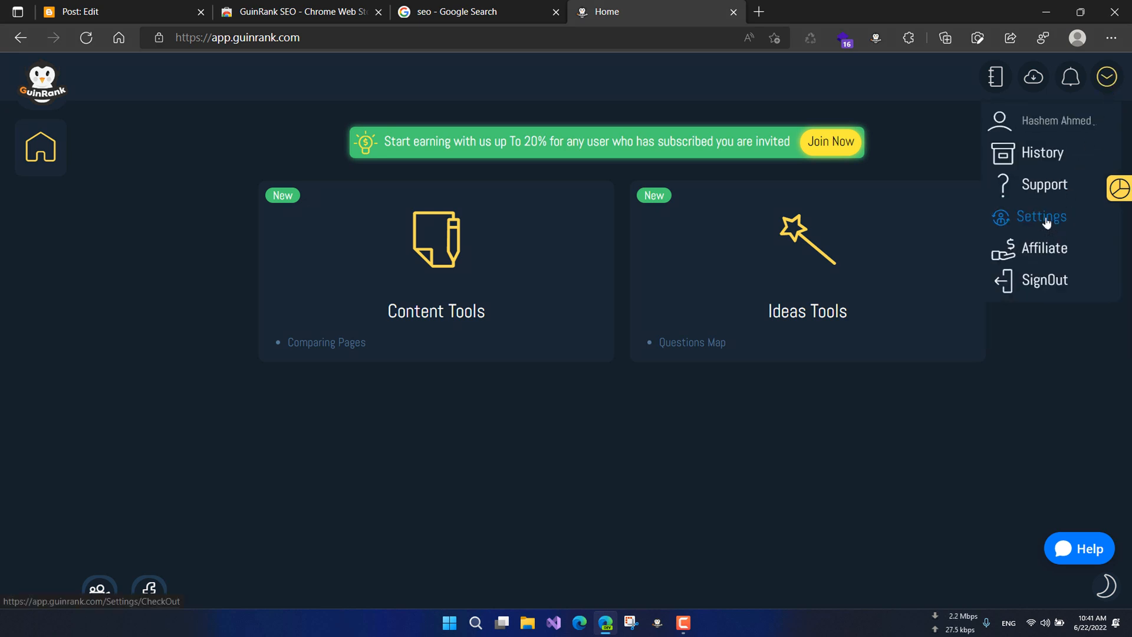
{"action": "left_click", "coordinate": [1043, 217]}
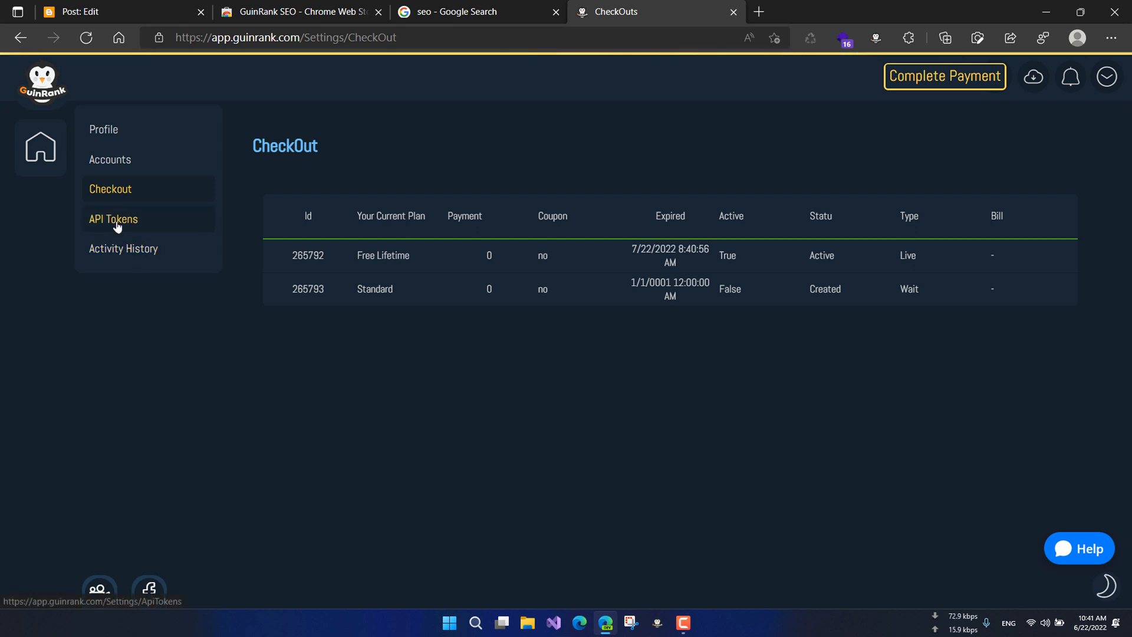
{"action": "left_click", "coordinate": [113, 219]}
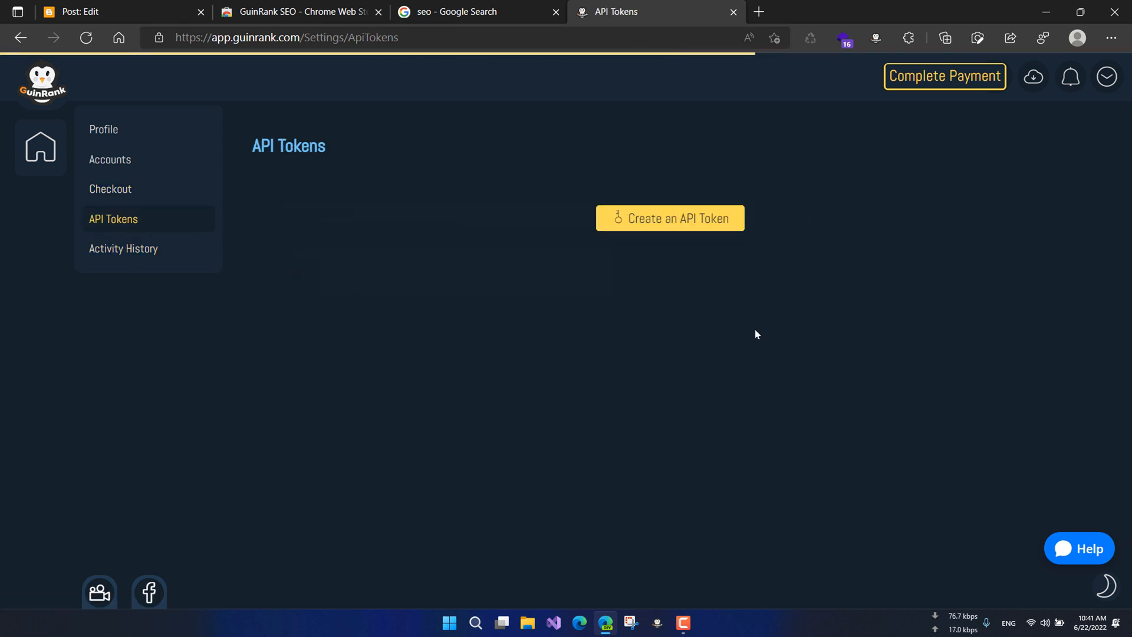
{"action": "mouse_move", "coordinate": [401, 207]}
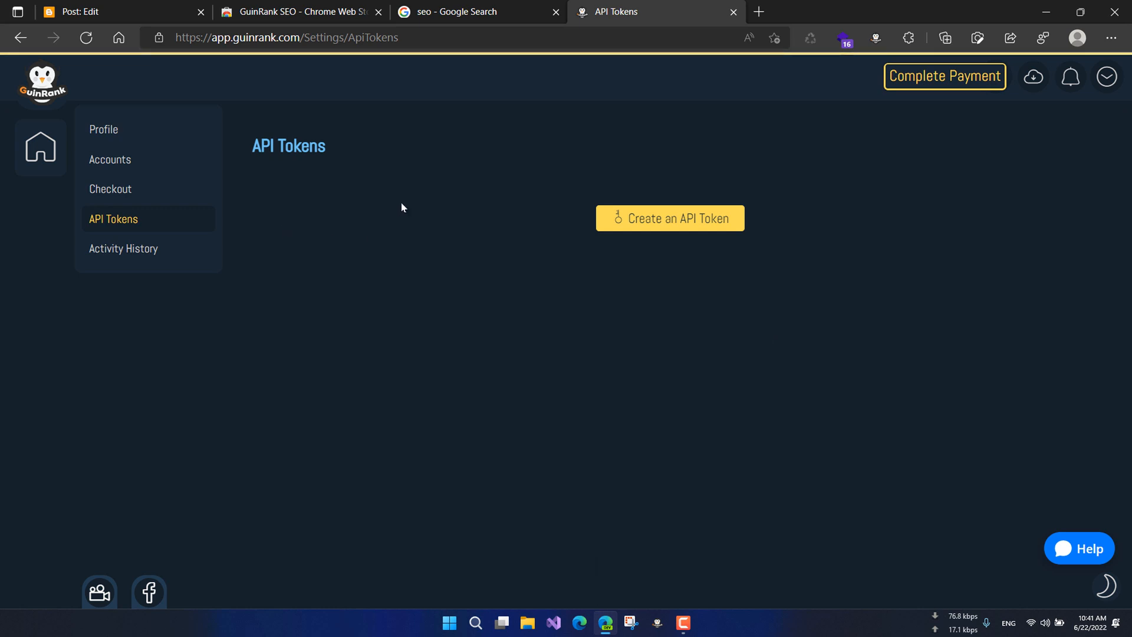
{"action": "mouse_move", "coordinate": [678, 253]}
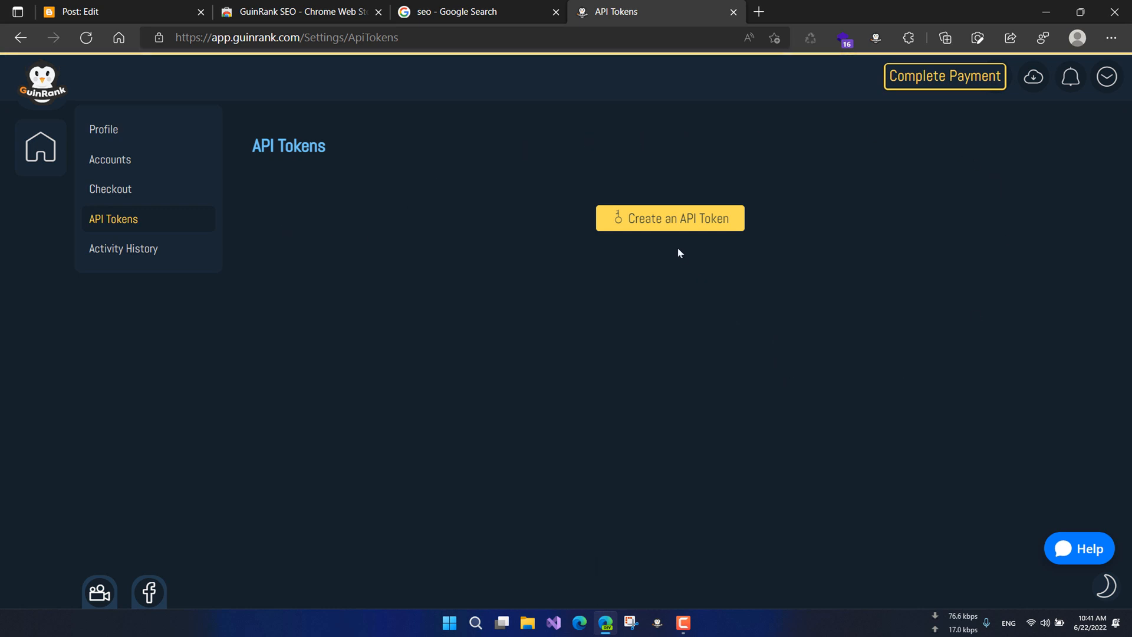
{"action": "mouse_move", "coordinate": [685, 227]}
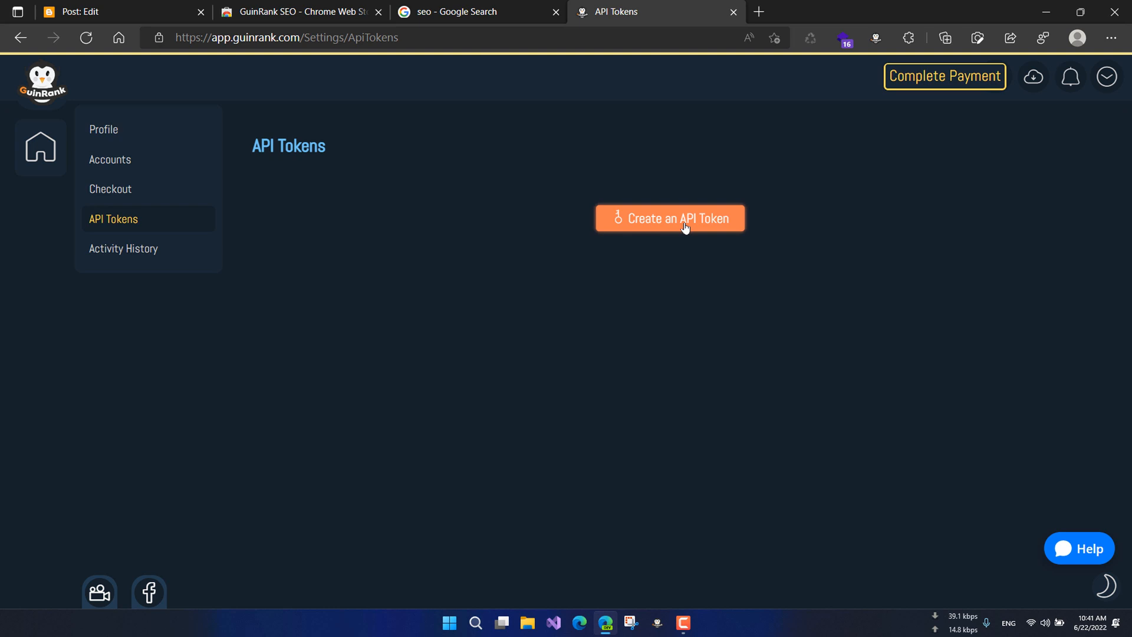
Create an API token, then analyze the keyword 'seo content' in the Keyword Analyzer.
{"action": "left_click", "coordinate": [669, 219]}
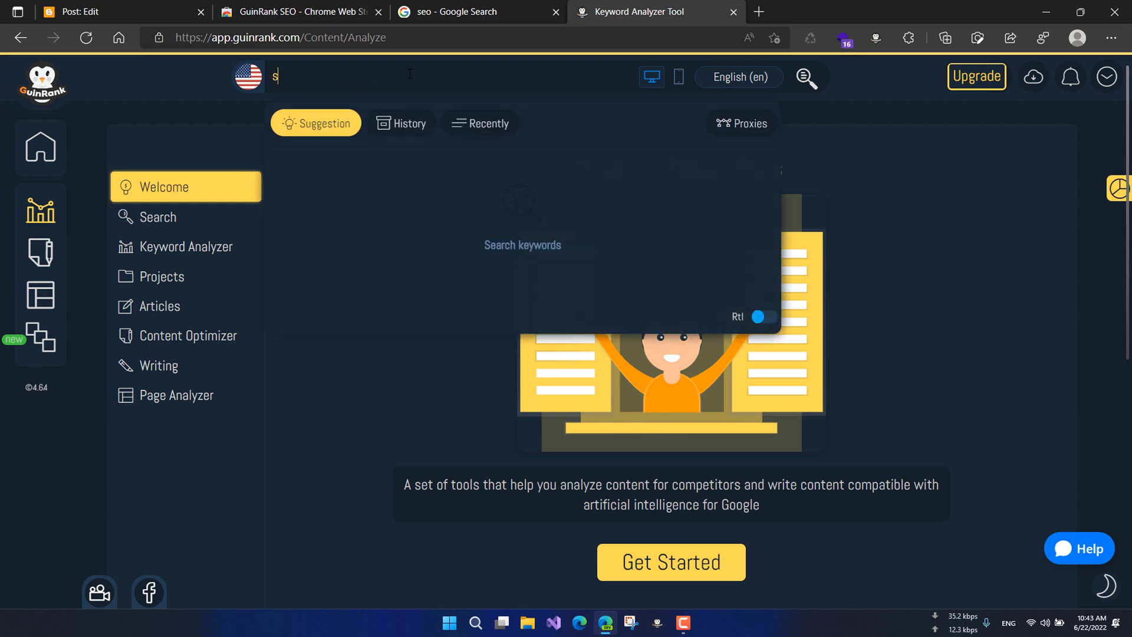
{"action": "type", "text": "eo content"}
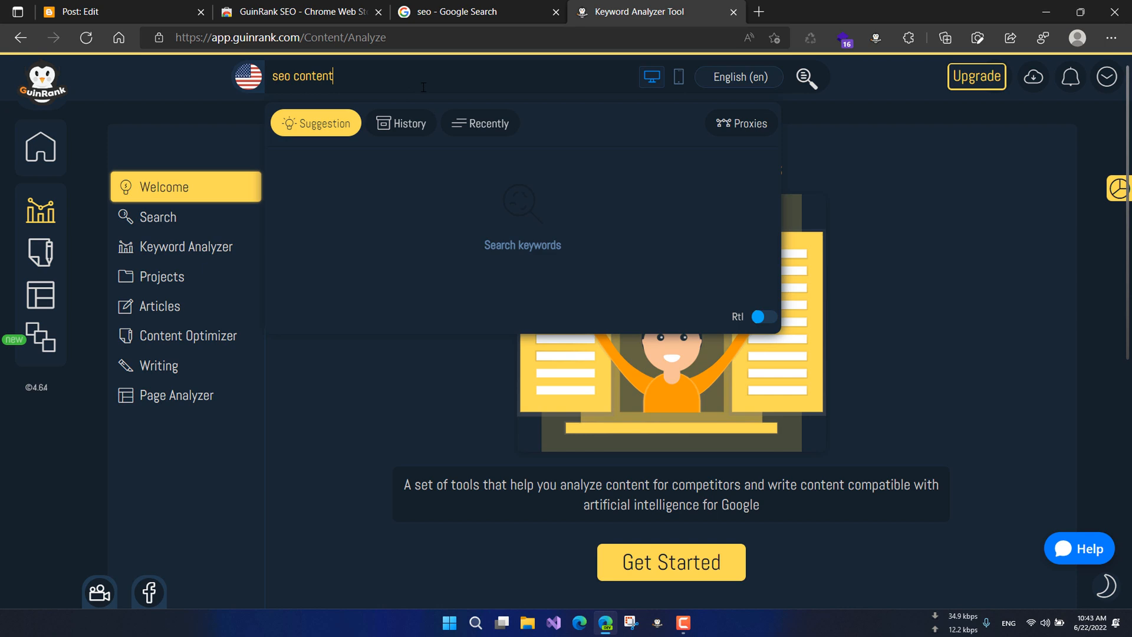
{"action": "left_click", "coordinate": [808, 77]}
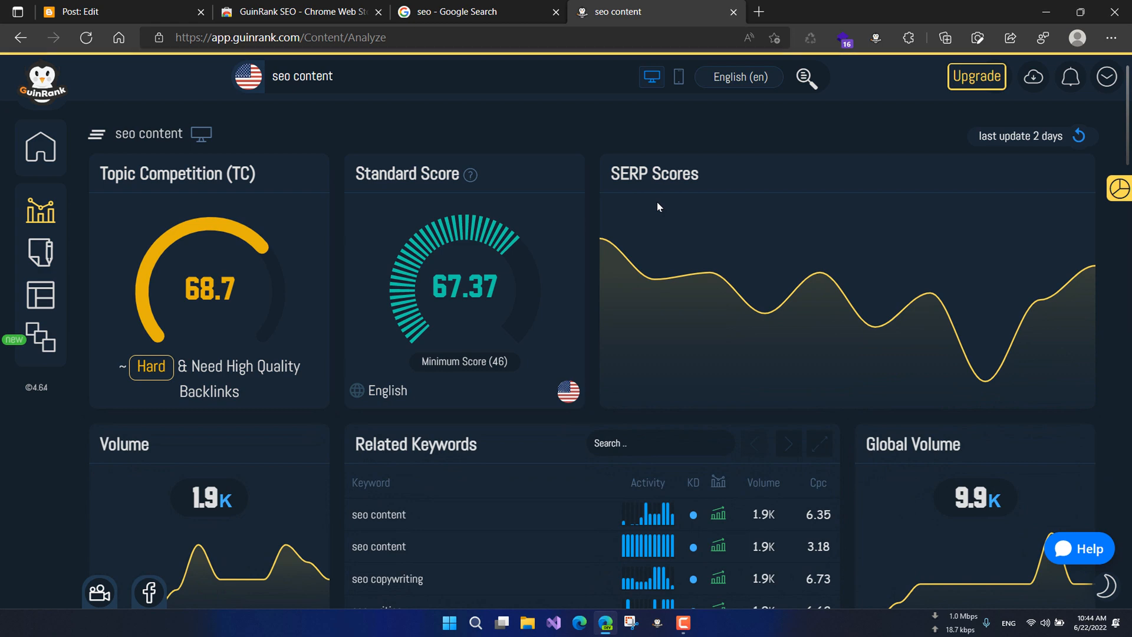
{"action": "mouse_move", "coordinate": [660, 199]}
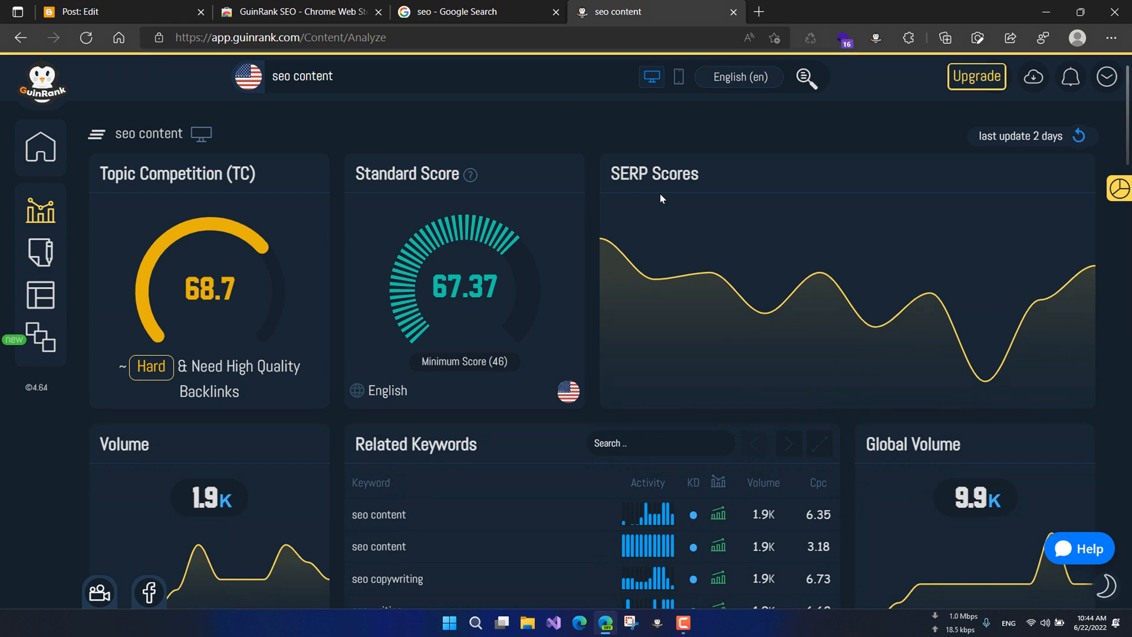
{"action": "mouse_move", "coordinate": [76, 250]}
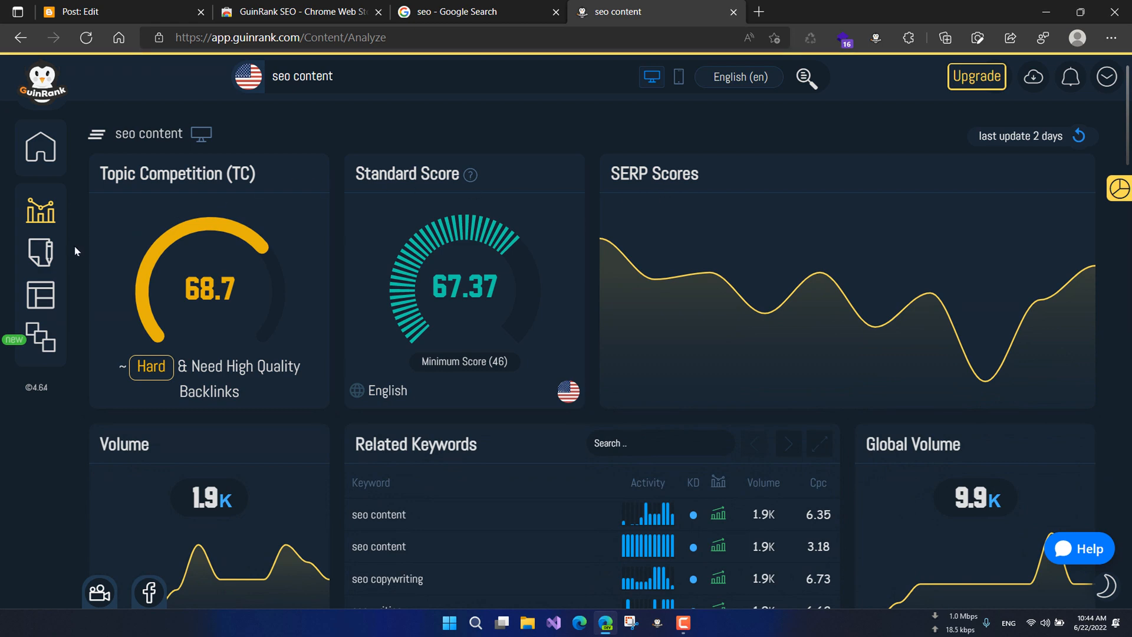
Create a GuinRank project named 'First Project' and start a new article in it.
{"action": "left_click", "coordinate": [41, 251]}
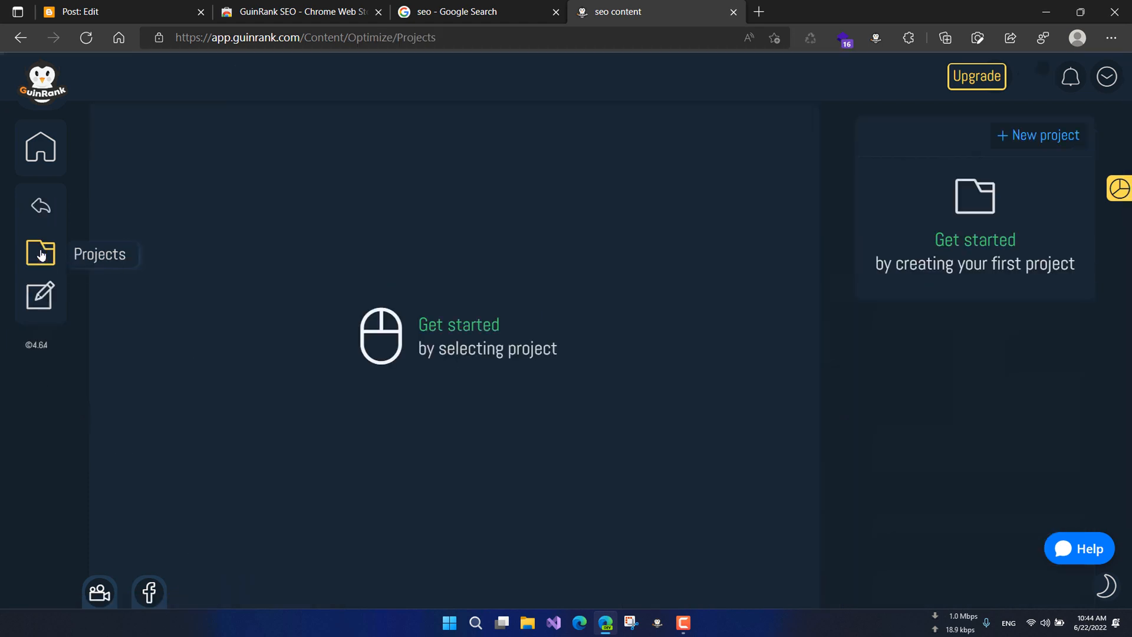
{"action": "left_click", "coordinate": [1039, 135]}
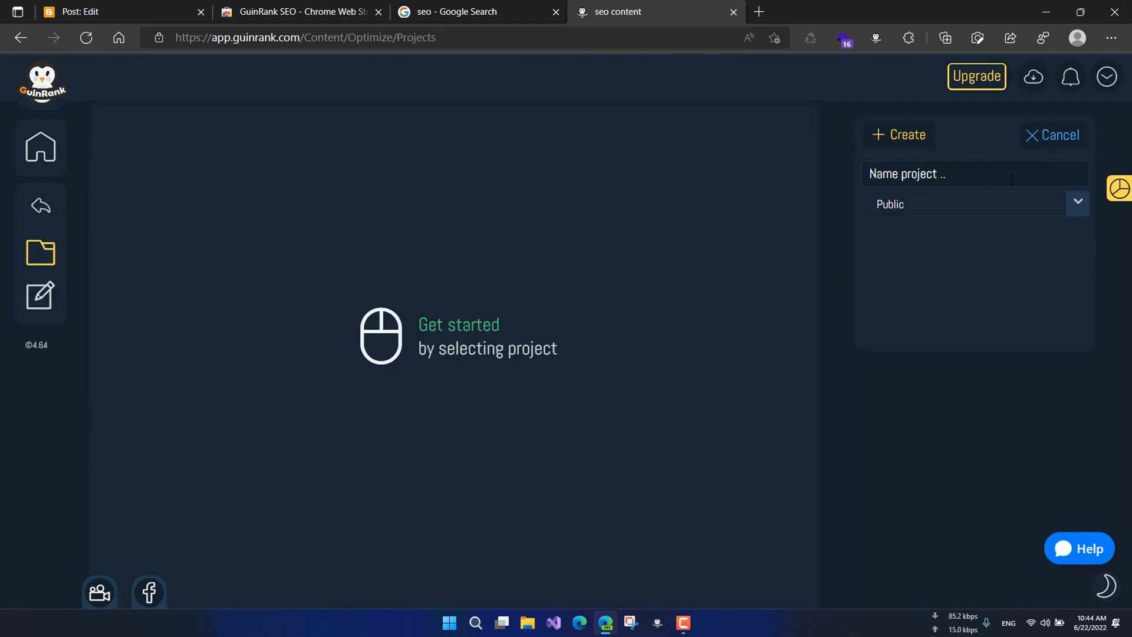
{"action": "type", "text": "First Proj"}
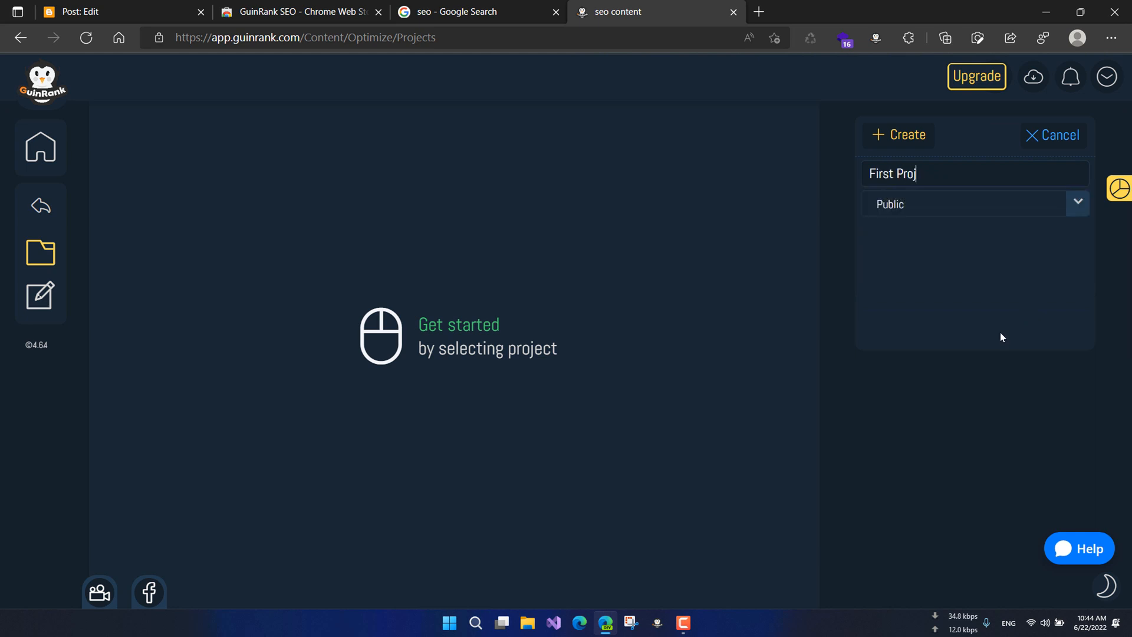
{"action": "type", "text": "ect"}
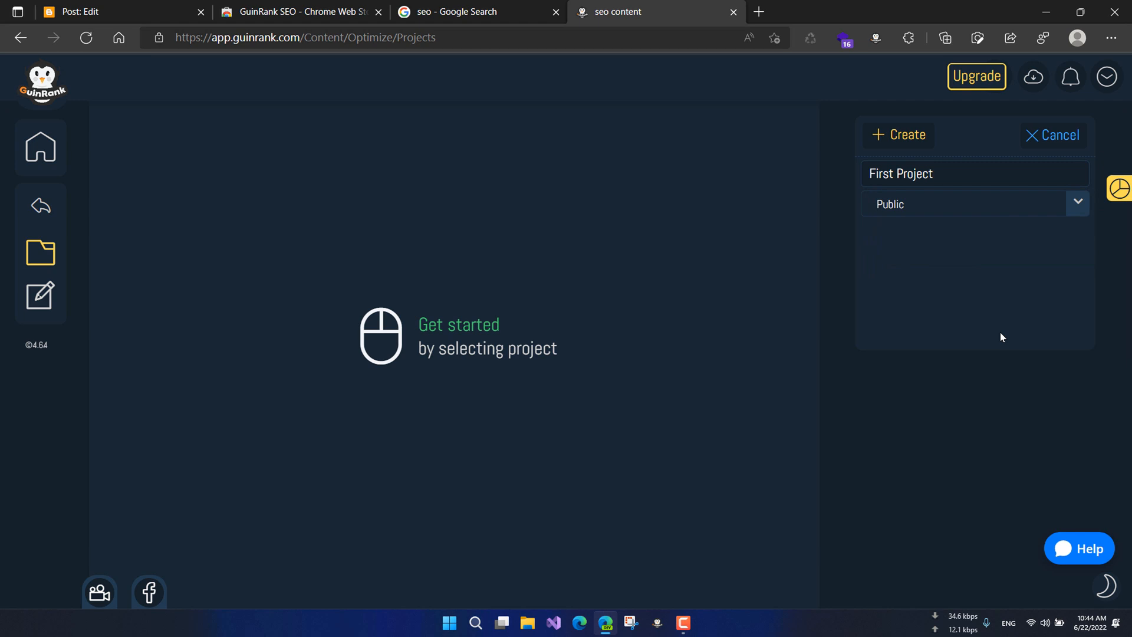
{"action": "left_click", "coordinate": [975, 203]}
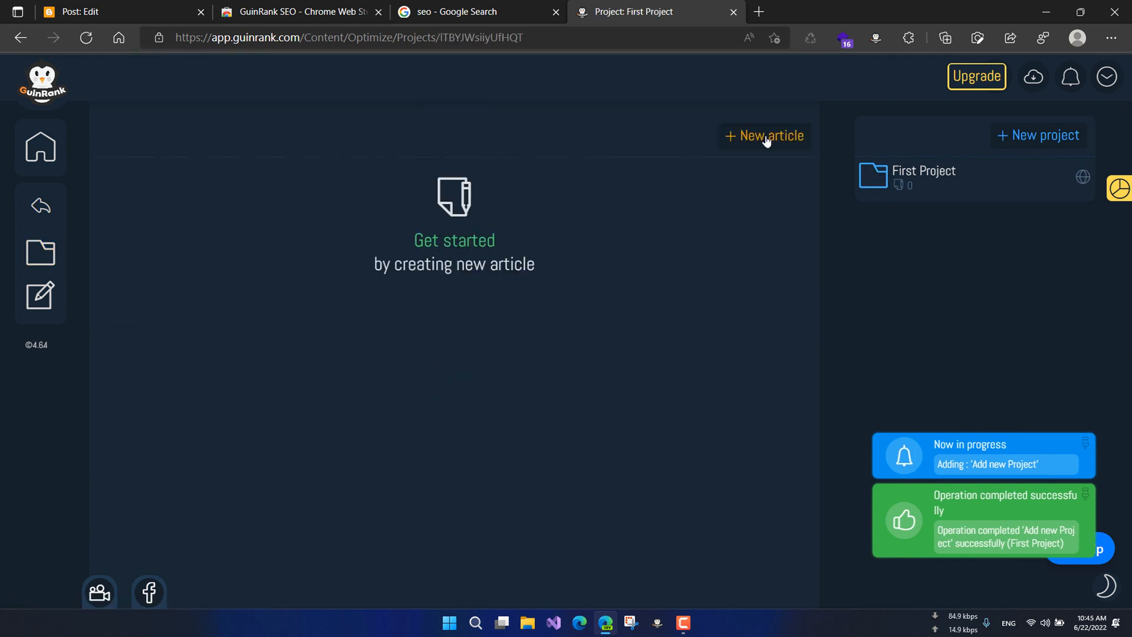
{"action": "left_click", "coordinate": [764, 136]}
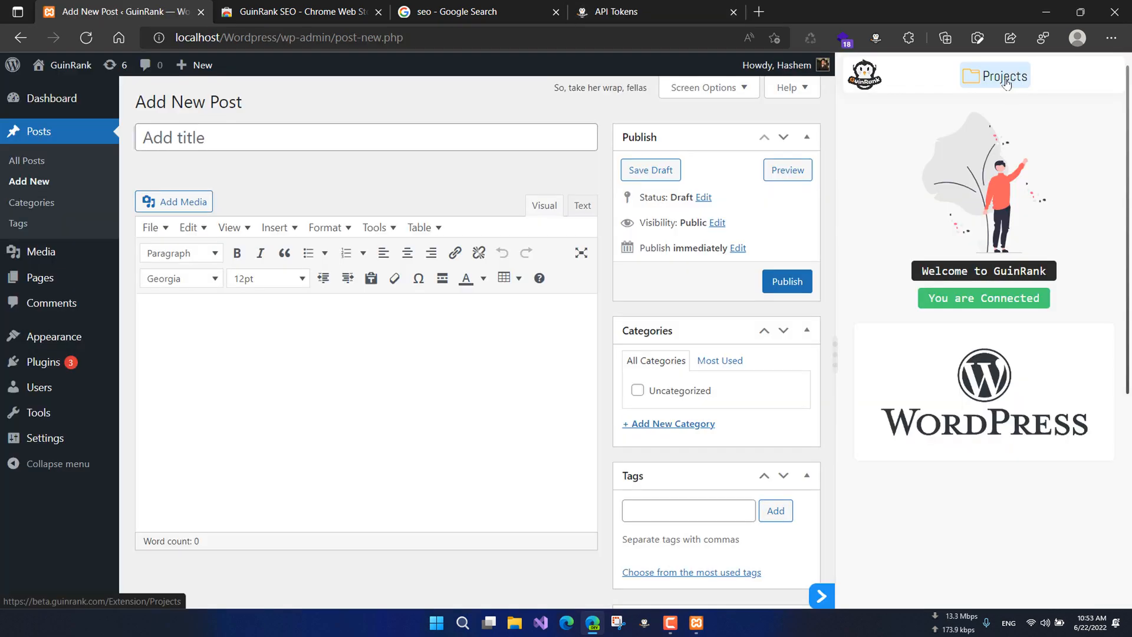
Open the Projects view in the post editor's GuinRank sidebar to show First Project.
{"action": "left_click", "coordinate": [1000, 75]}
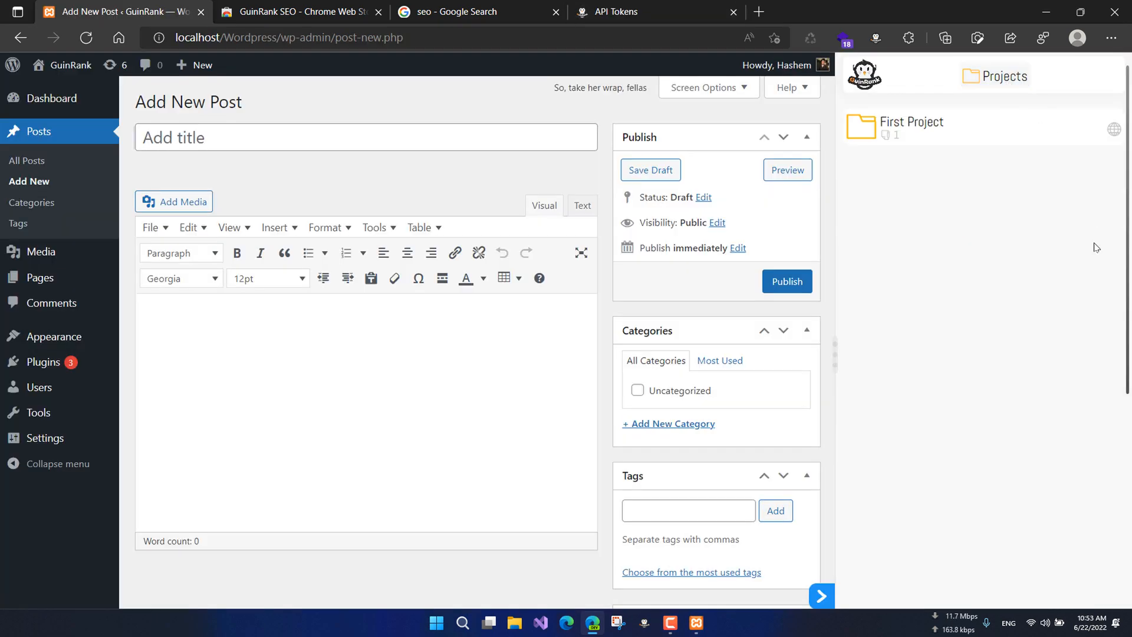
{"action": "mouse_move", "coordinate": [918, 122]}
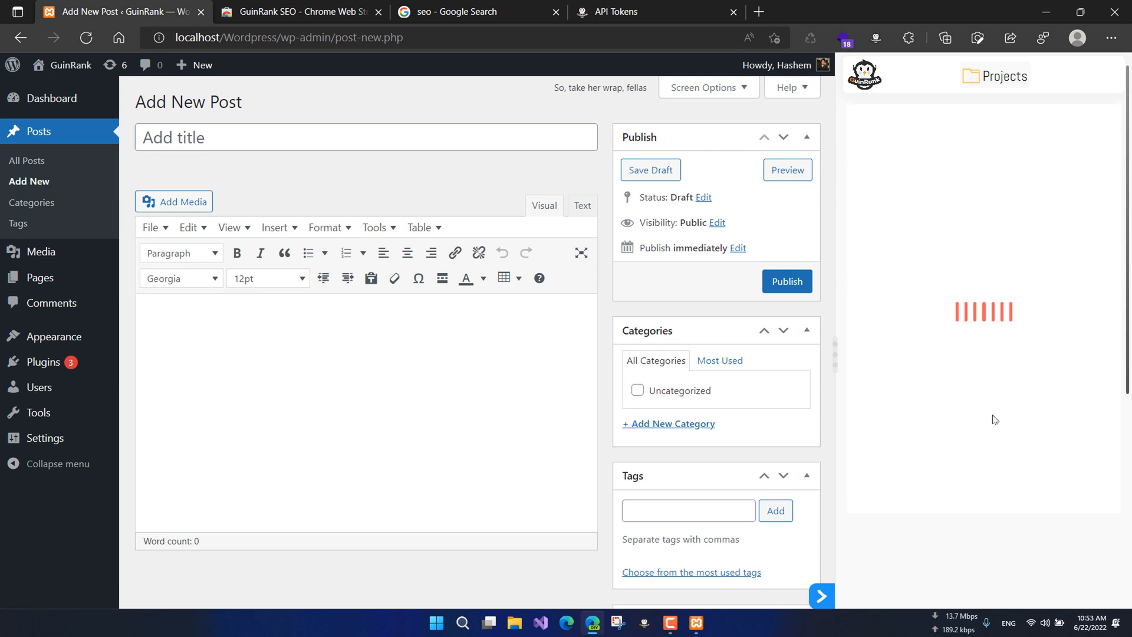
{"action": "mouse_move", "coordinate": [1088, 251]}
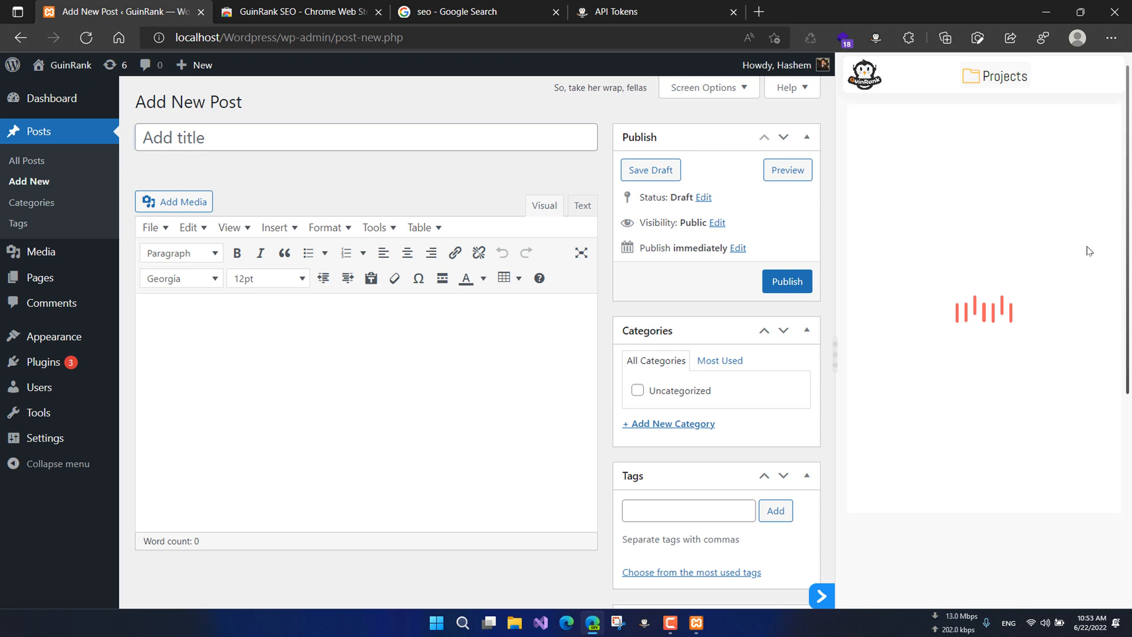